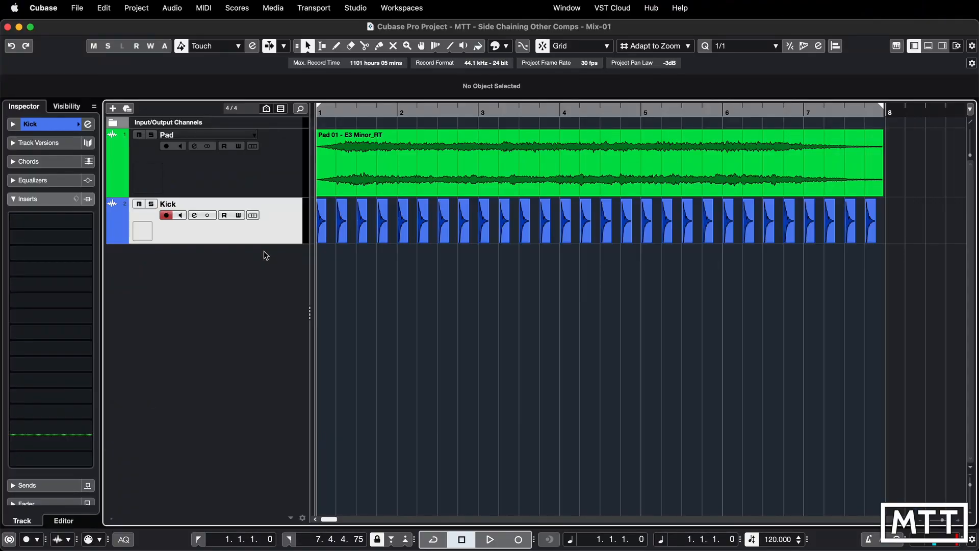
Step: Select the Pad track to show its five compressor-style inserts in the Inspector
{"action": "left_click", "coordinate": [166, 135]}
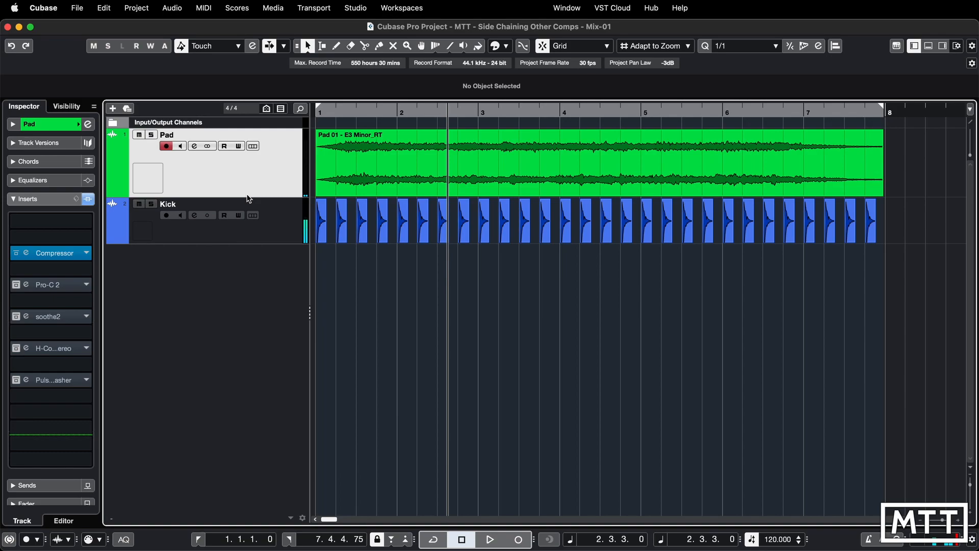
{"action": "mouse_move", "coordinate": [275, 214]}
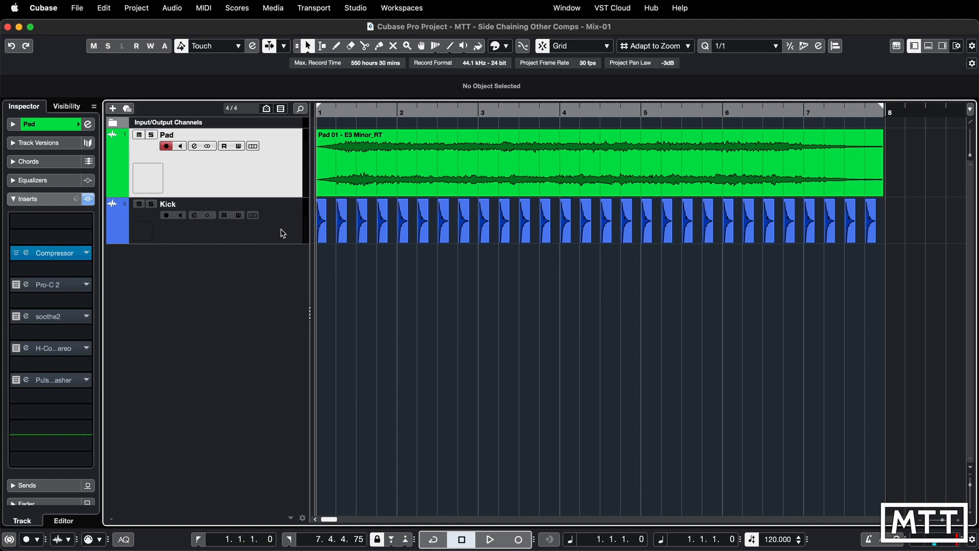
{"action": "mouse_move", "coordinate": [26, 253]}
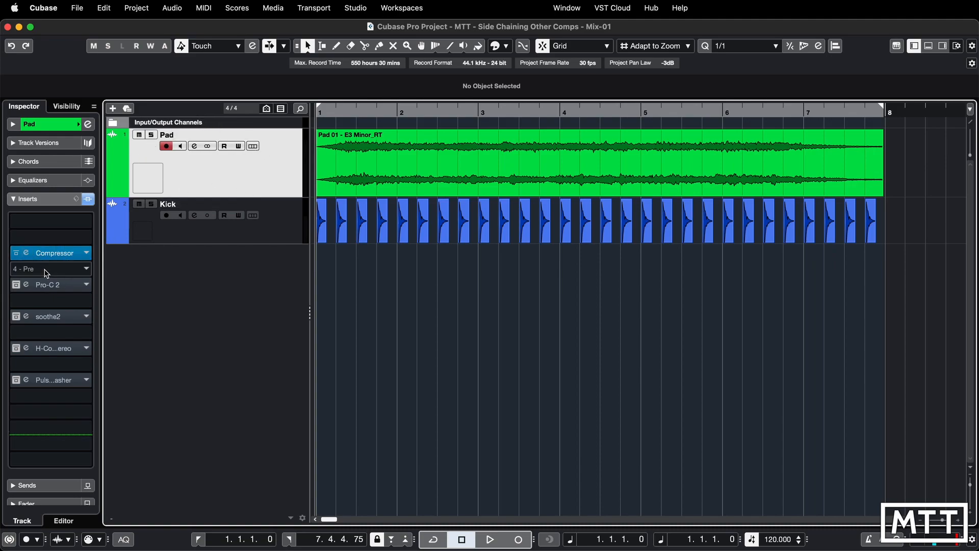
{"action": "mouse_move", "coordinate": [27, 256]}
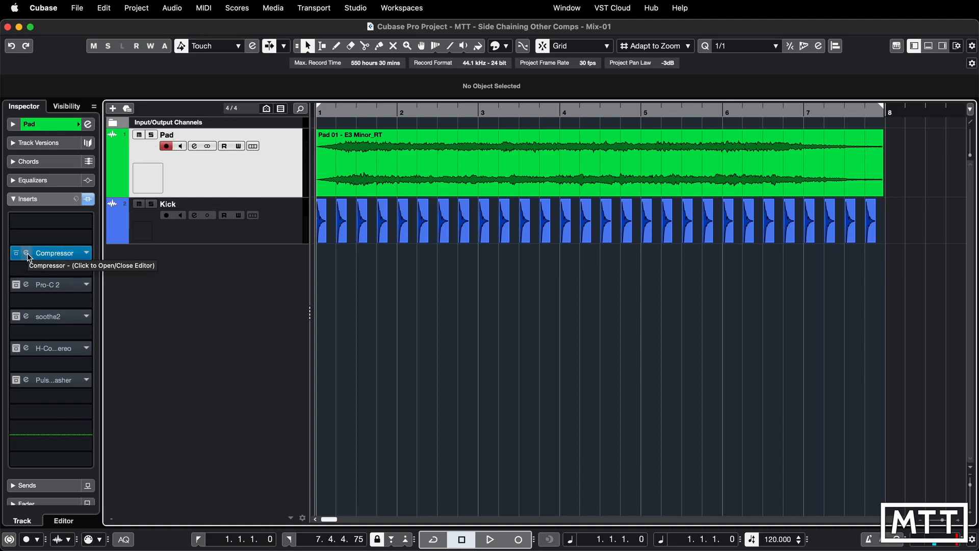
Step: Open the Pad track's Compressor editor and activate its side-chaining
{"action": "left_click", "coordinate": [27, 253]}
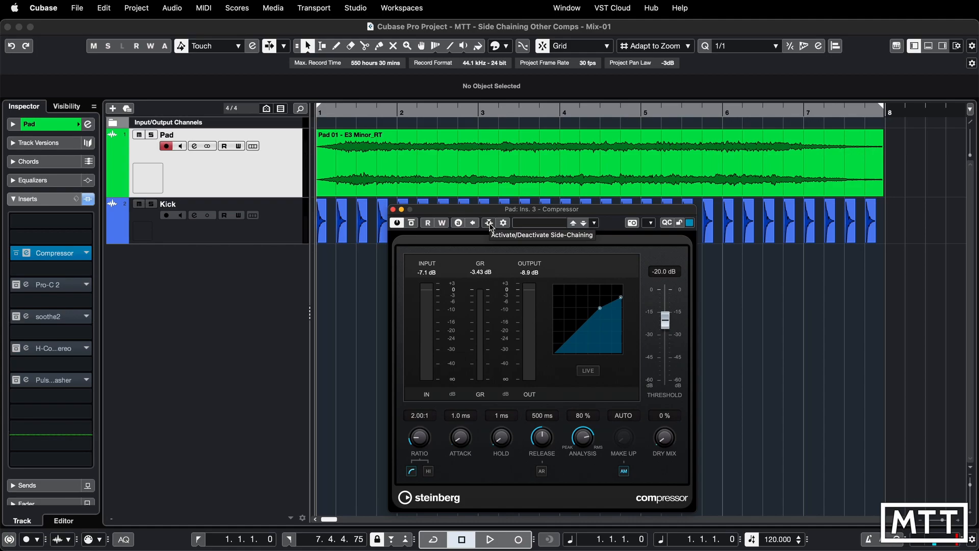
{"action": "mouse_move", "coordinate": [458, 257]}
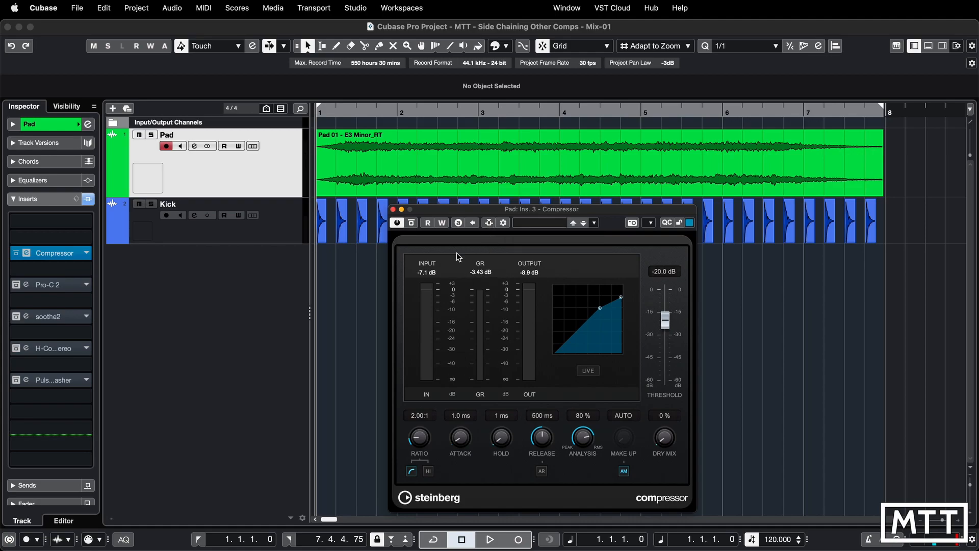
{"action": "mouse_move", "coordinate": [462, 253]}
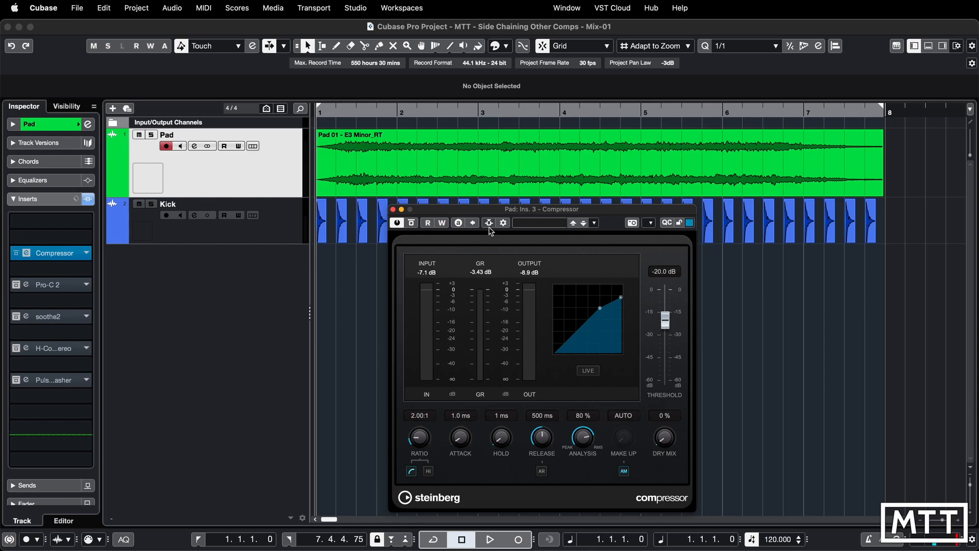
{"action": "left_click", "coordinate": [489, 223]}
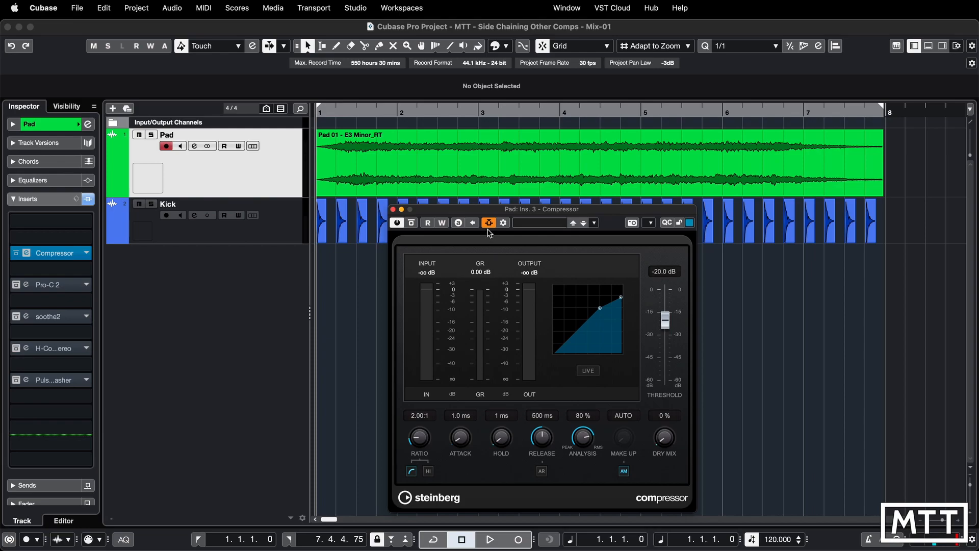
{"action": "left_click", "coordinate": [489, 539]}
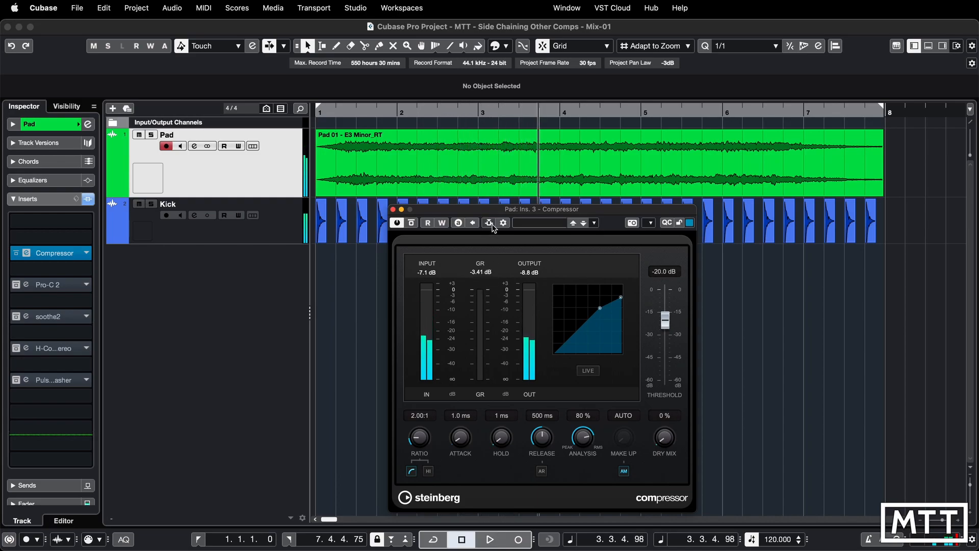
{"action": "left_click", "coordinate": [489, 223]}
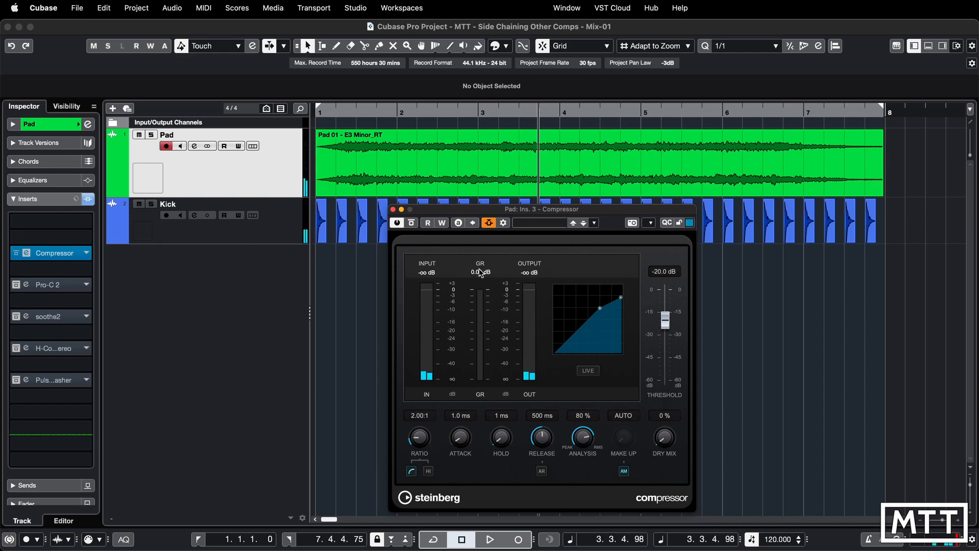
{"action": "left_click", "coordinate": [490, 539]}
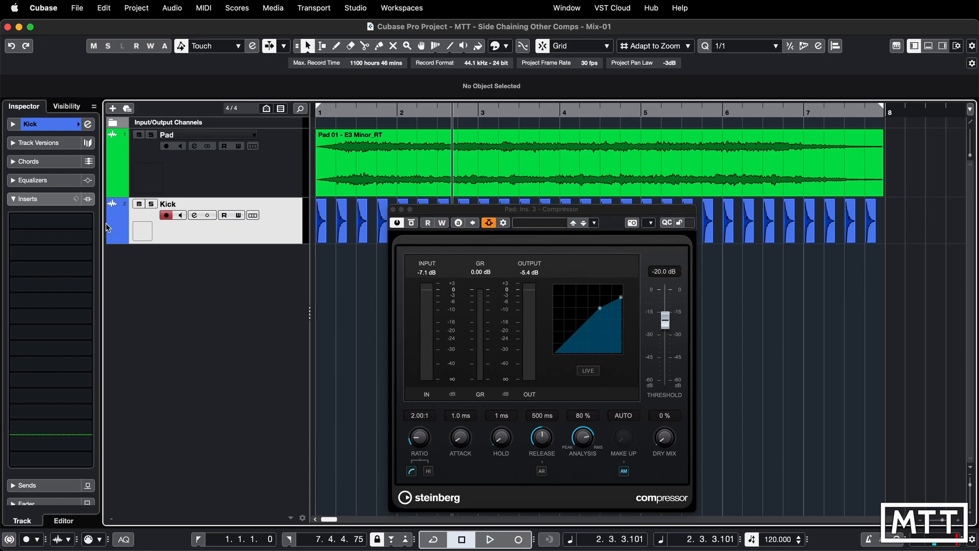
Step: Show the Kick track's Sends and browse the first send's destination list
{"action": "left_click", "coordinate": [28, 198]}
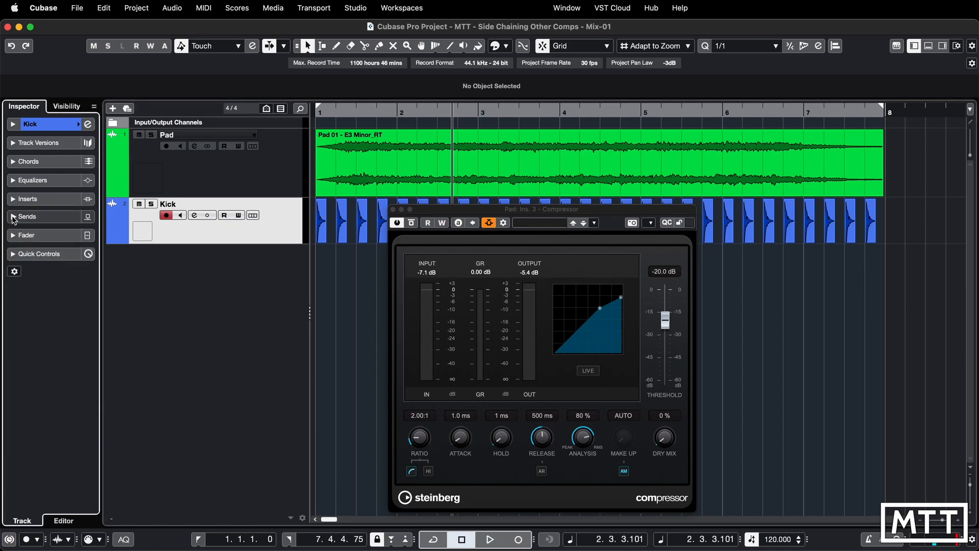
{"action": "left_click", "coordinate": [27, 216]}
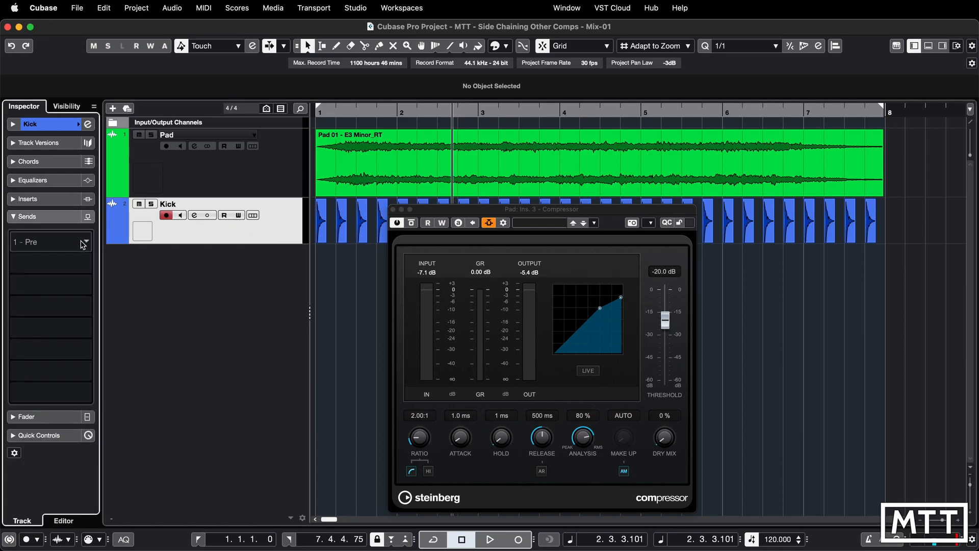
{"action": "left_click", "coordinate": [50, 242]}
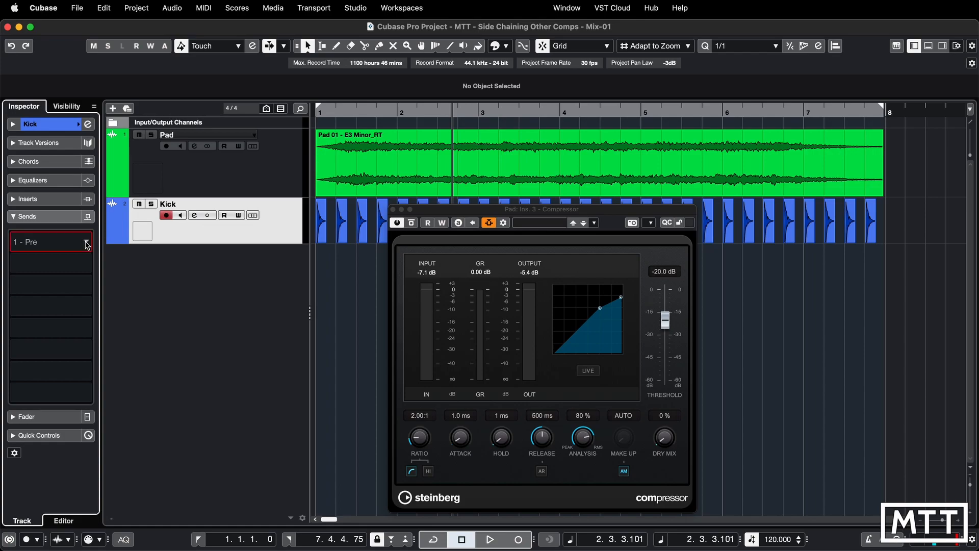
{"action": "left_click", "coordinate": [85, 242]}
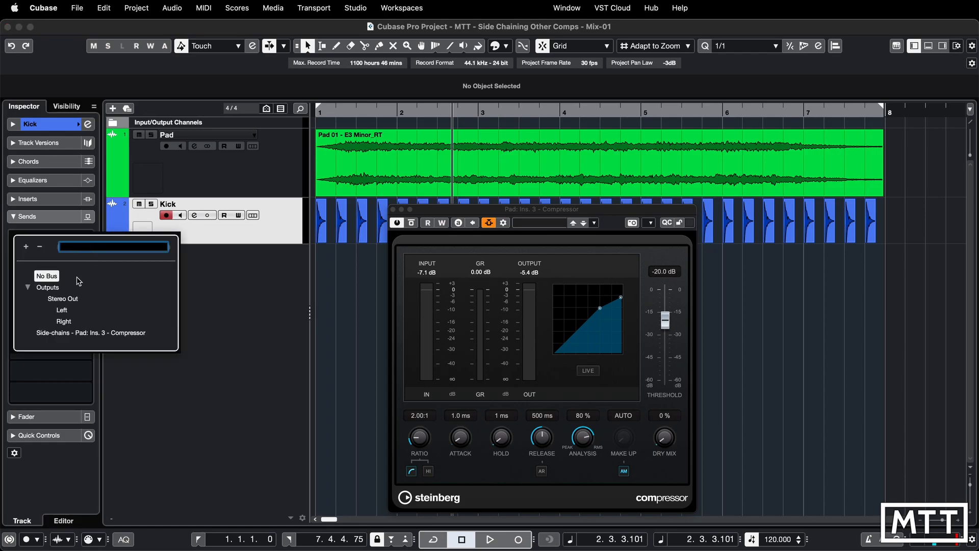
{"action": "left_click", "coordinate": [184, 335]}
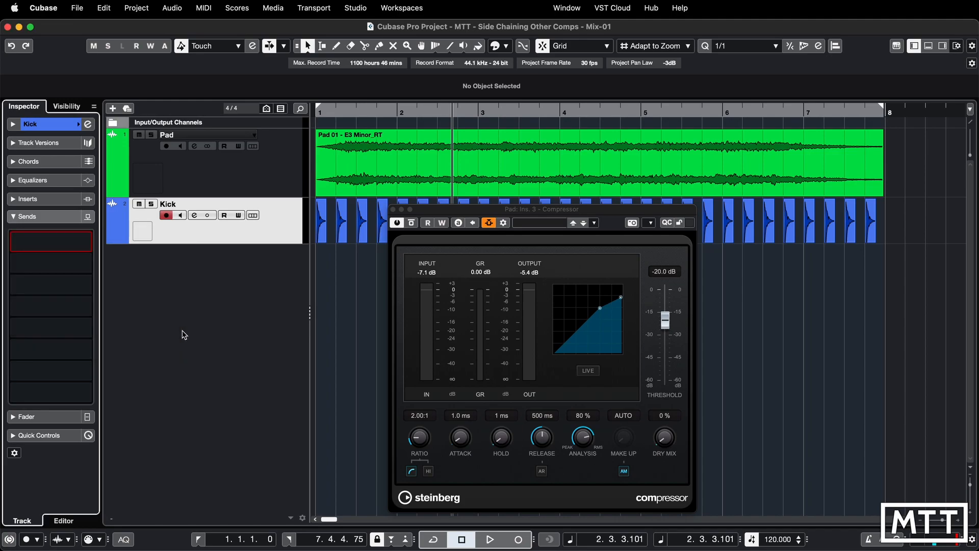
Step: Add Kick as the Compressor's side-chain source with a pre-fader send
{"action": "left_click", "coordinate": [490, 222]}
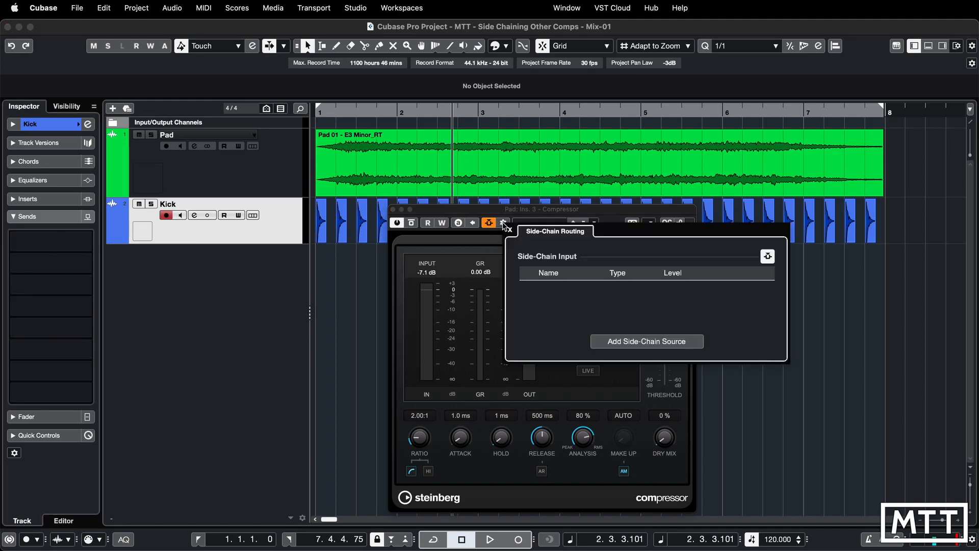
{"action": "mouse_move", "coordinate": [646, 341]}
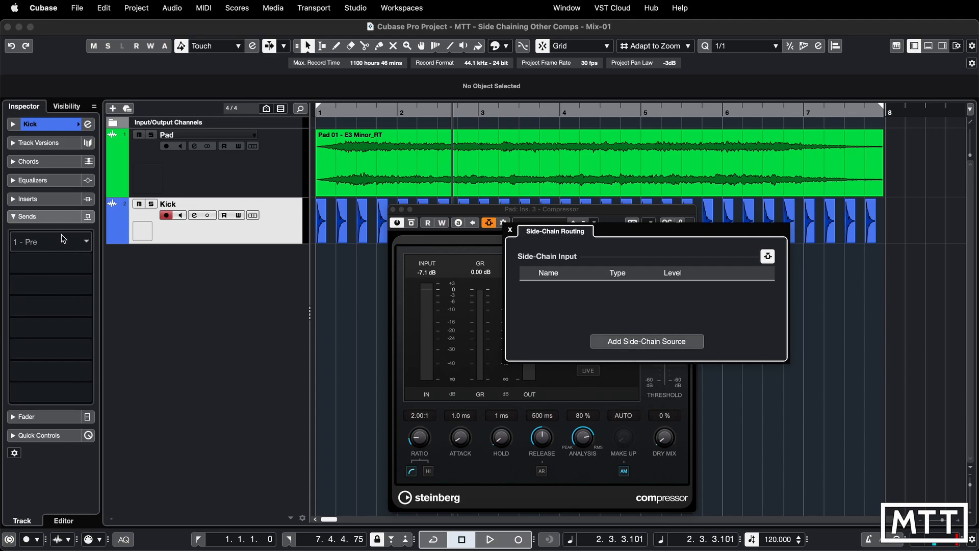
{"action": "left_click", "coordinate": [646, 341]}
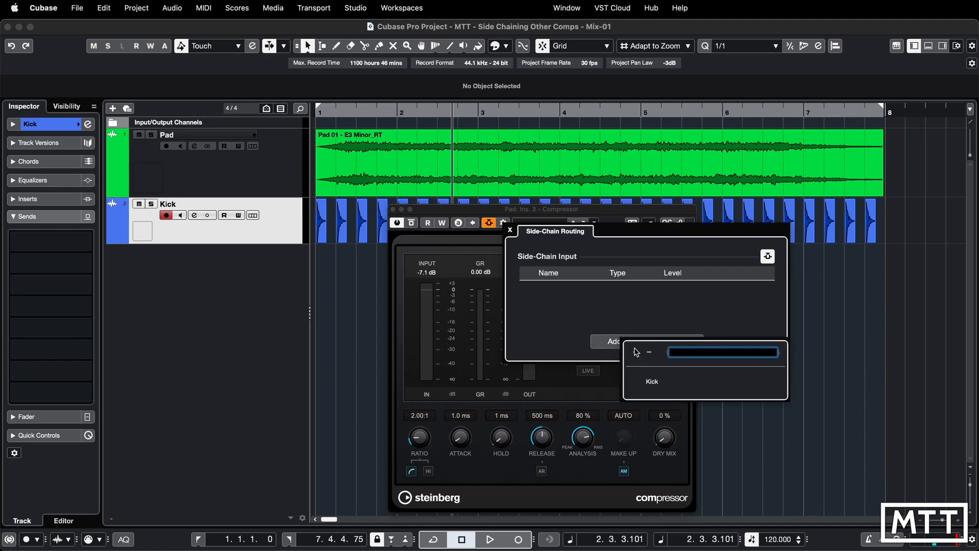
{"action": "left_click", "coordinate": [651, 381]}
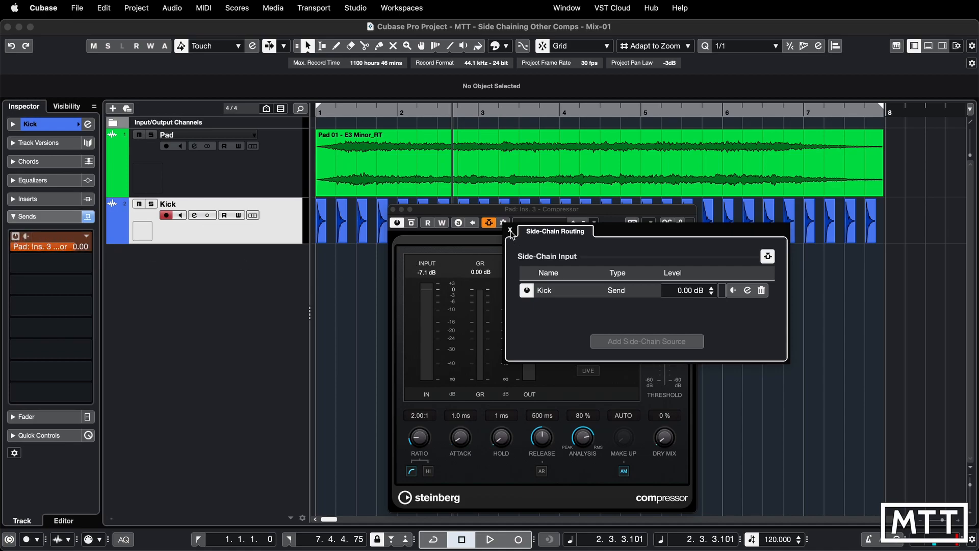
{"action": "mouse_move", "coordinate": [732, 290]}
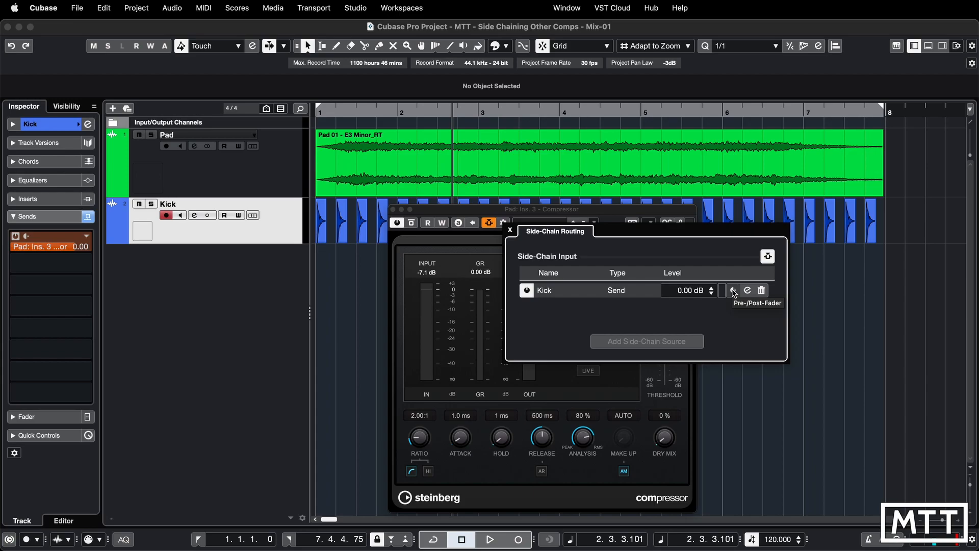
{"action": "left_click", "coordinate": [732, 290]}
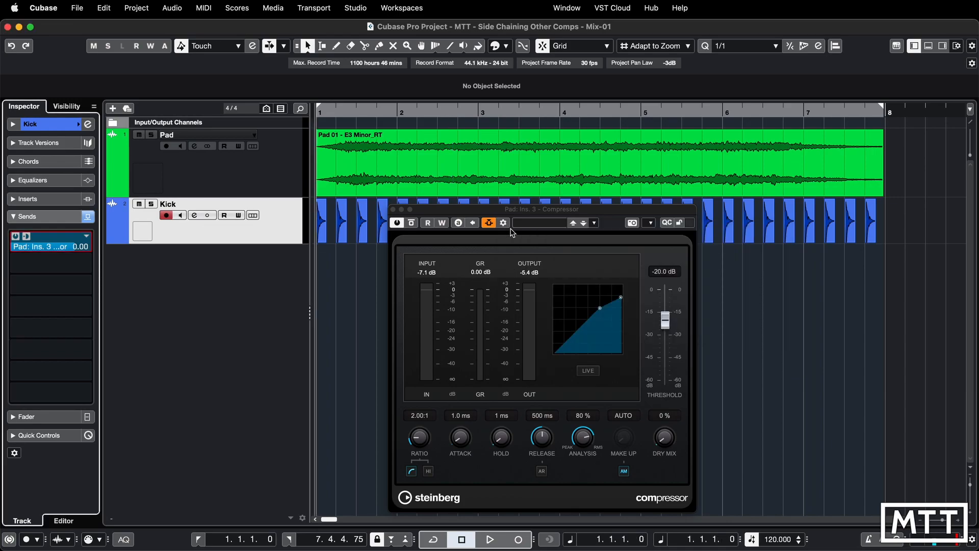
Step: During playback, set Compressor release 332 ms, threshold -27.7 dB, ratio 3.22:1
{"action": "left_click", "coordinate": [490, 540]}
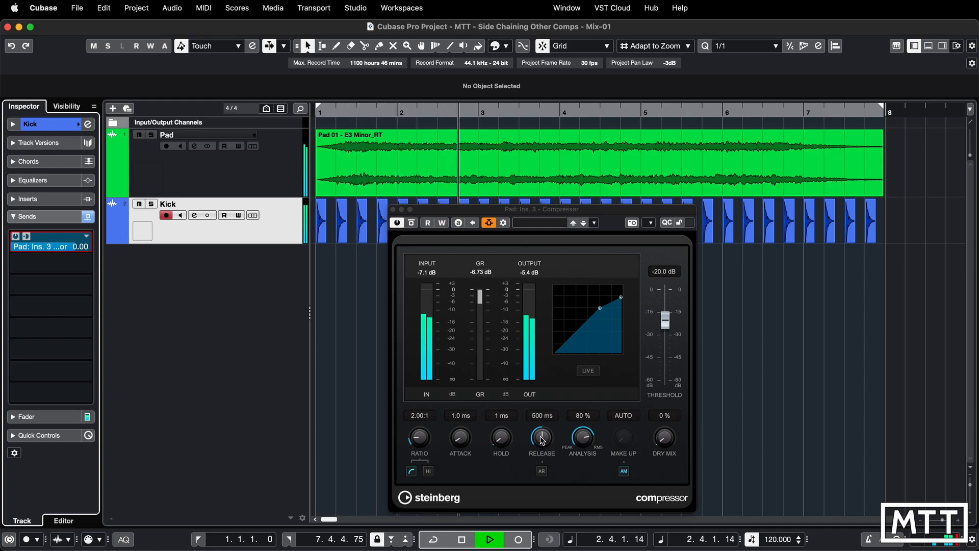
{"action": "left_click_drag", "start_coordinate": [540, 437], "coordinate": [541, 456]}
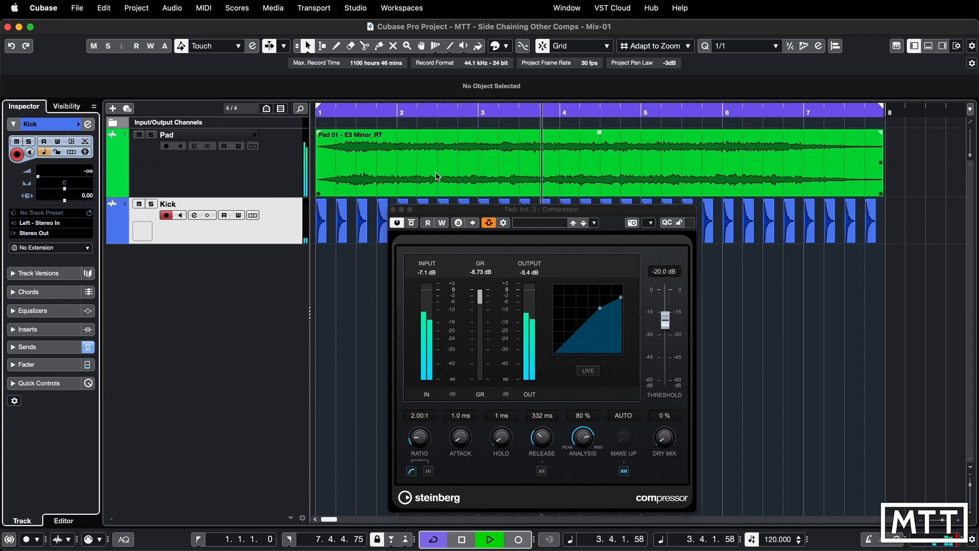
{"action": "left_click_drag", "start_coordinate": [665, 320], "coordinate": [665, 325]}
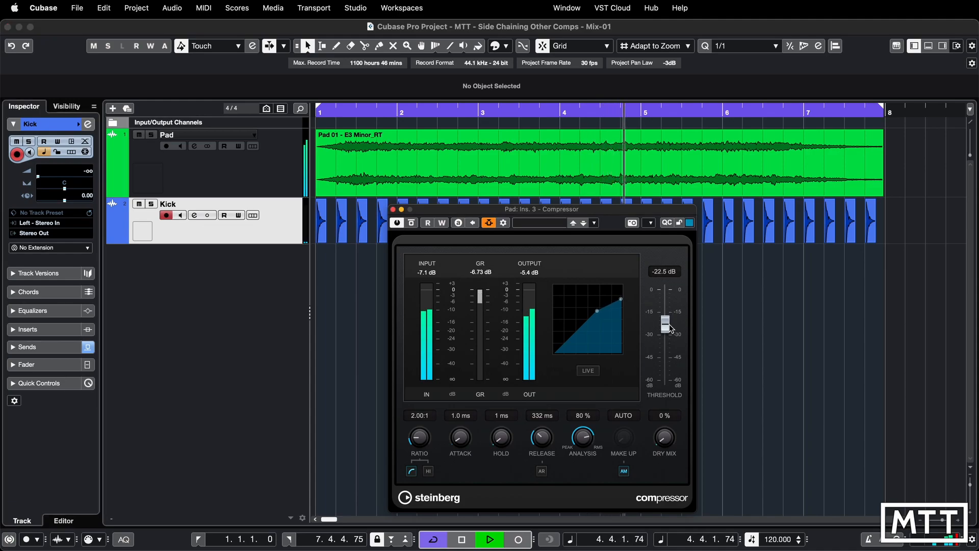
{"action": "left_click_drag", "start_coordinate": [665, 324], "coordinate": [665, 330]}
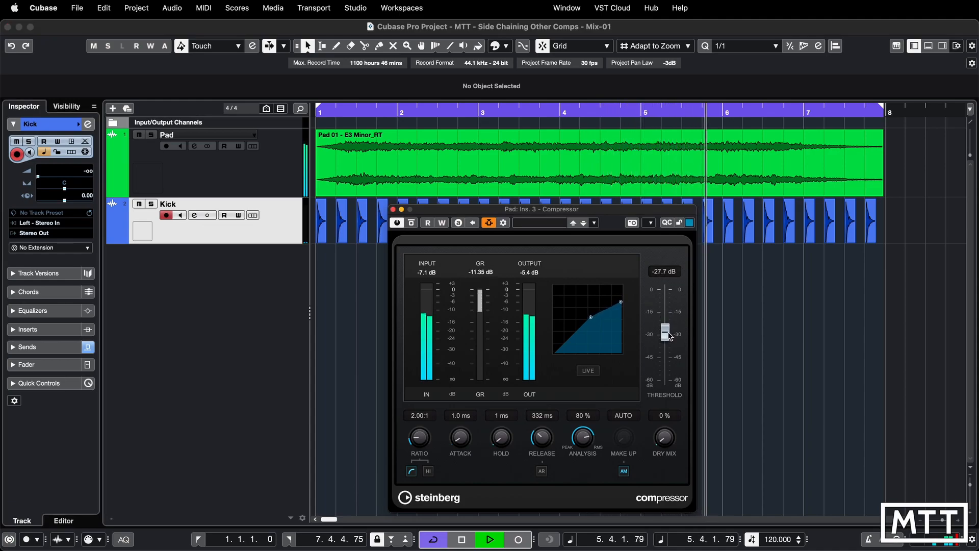
{"action": "left_click_drag", "start_coordinate": [419, 438], "coordinate": [420, 431]}
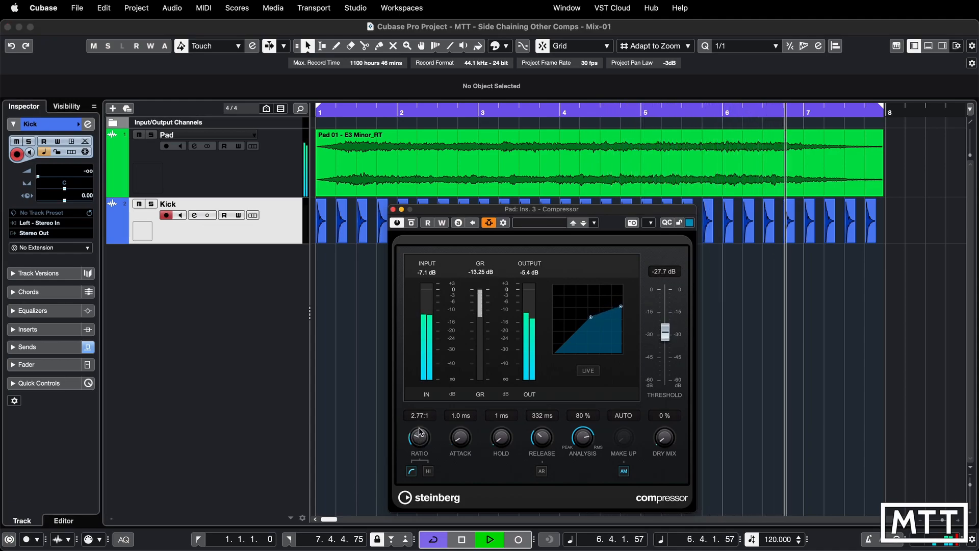
{"action": "left_click_drag", "start_coordinate": [419, 436], "coordinate": [419, 425]}
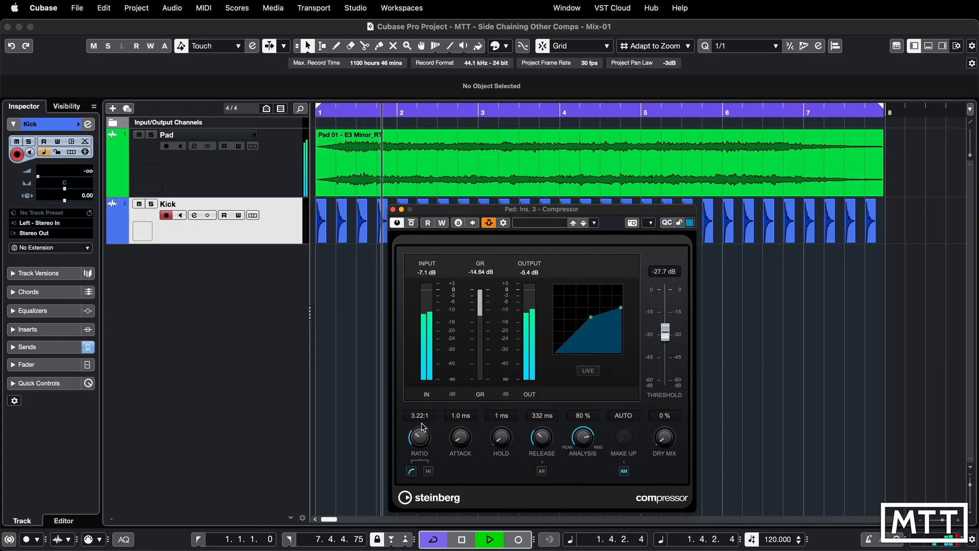
{"action": "left_click", "coordinate": [461, 539]}
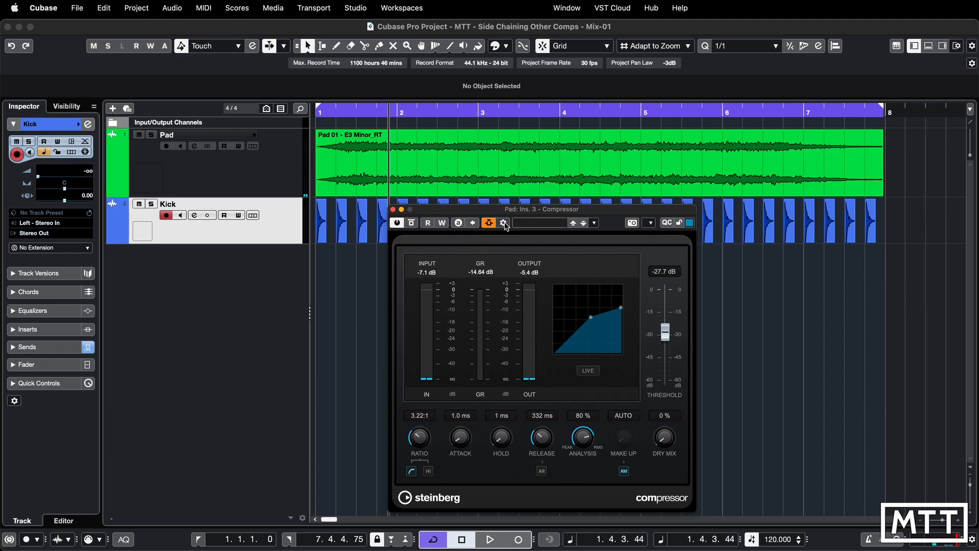
{"action": "mouse_move", "coordinate": [504, 223]}
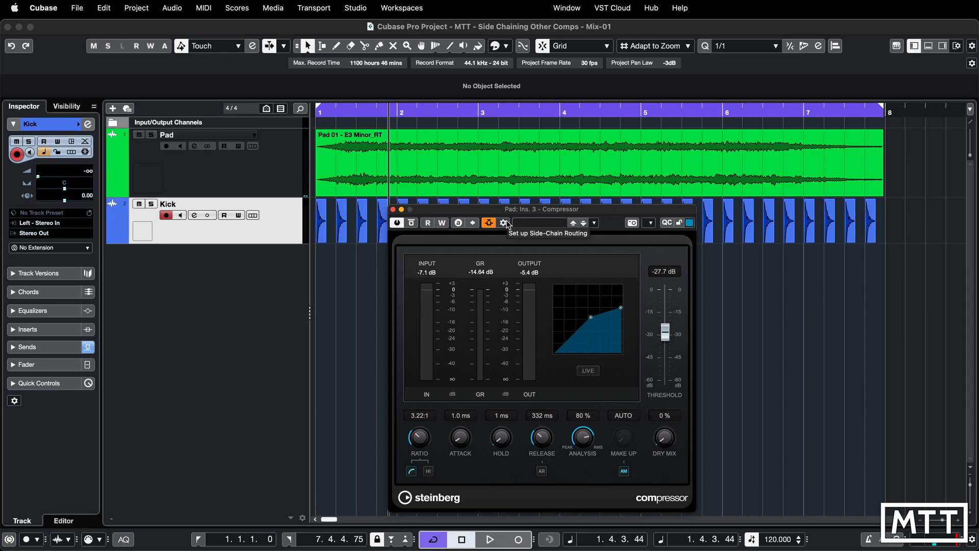
{"action": "mouse_move", "coordinate": [403, 219]}
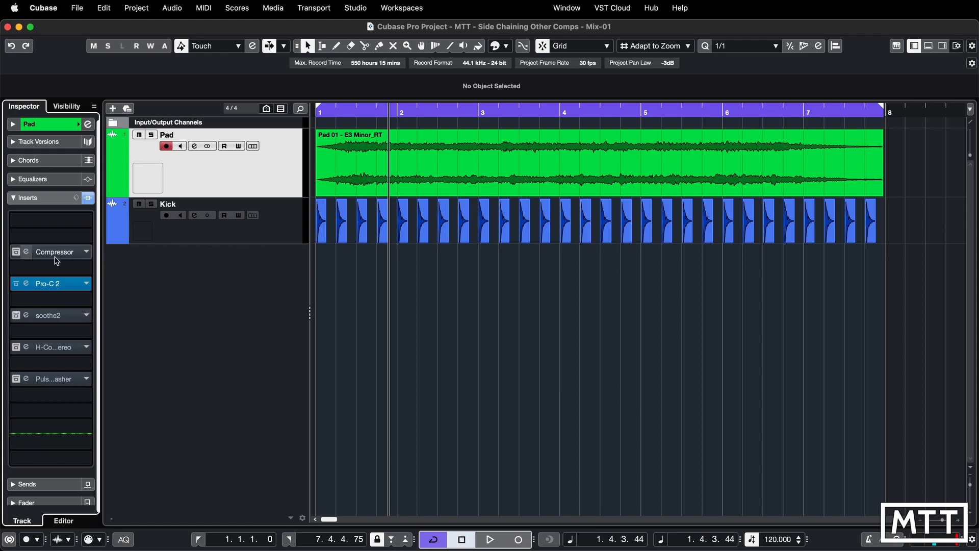
{"action": "mouse_move", "coordinate": [26, 286]}
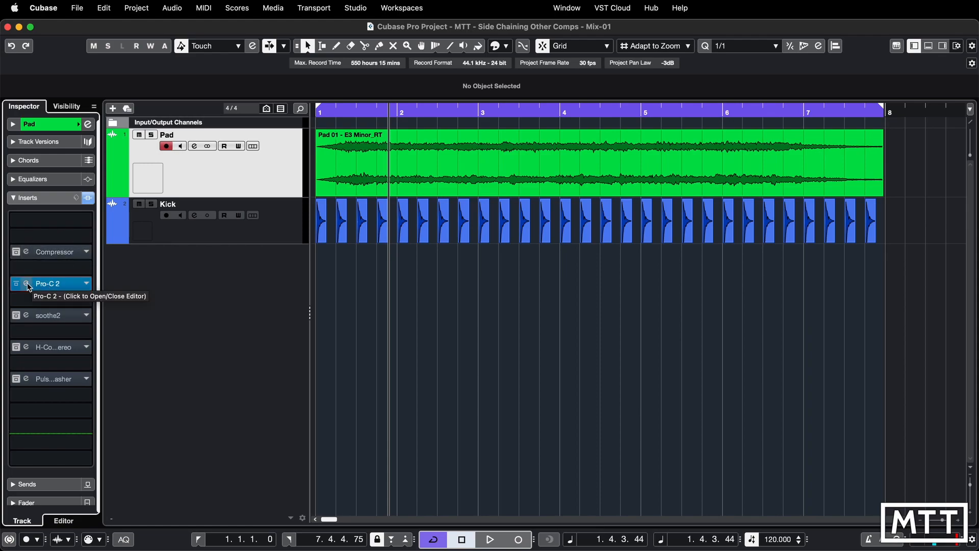
Step: Open the Pad track's Pro-C 2 editor and activate its side-chaining
{"action": "left_click", "coordinate": [26, 283]}
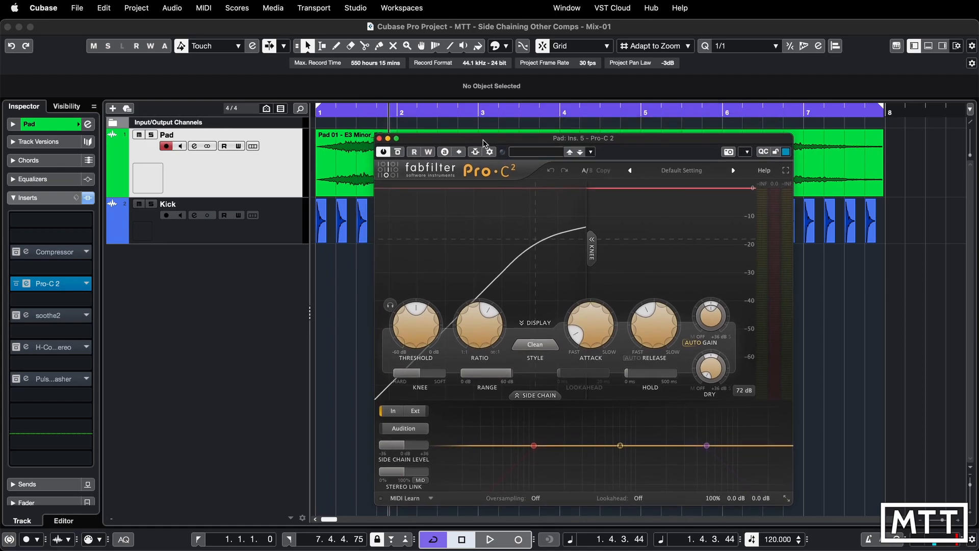
{"action": "mouse_move", "coordinate": [475, 152]}
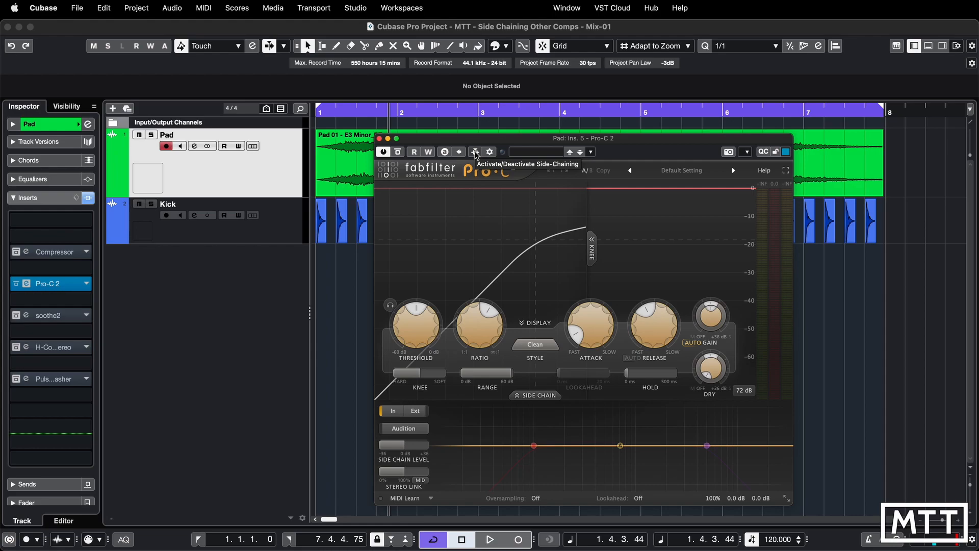
{"action": "left_click", "coordinate": [475, 152]}
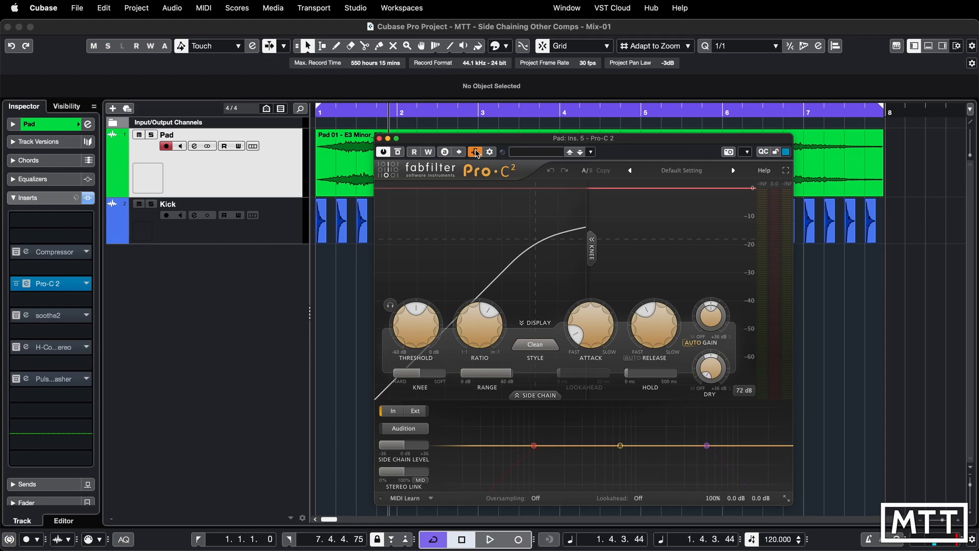
{"action": "mouse_move", "coordinate": [476, 152]}
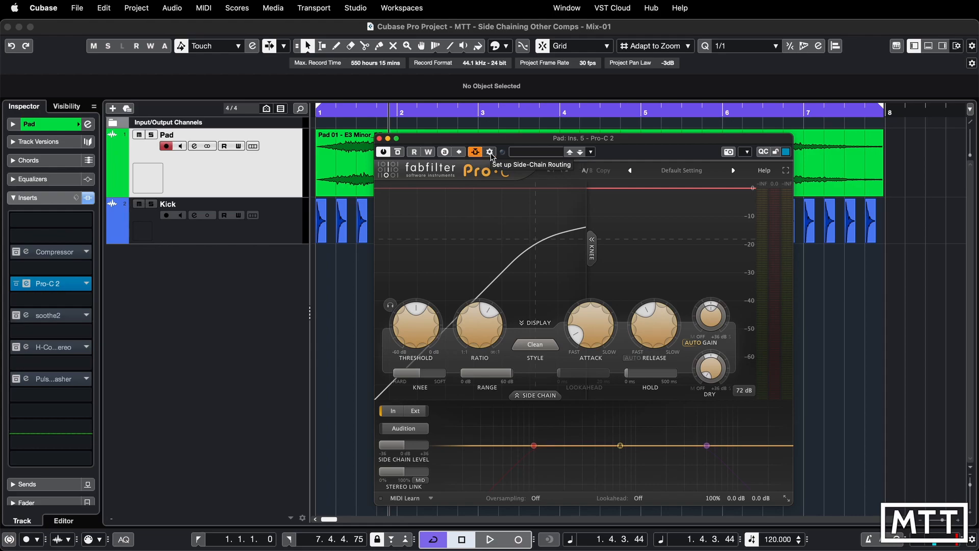
Step: Add Kick as Pro-C 2's side-chain source in the routing panel, then close it
{"action": "left_click", "coordinate": [490, 152]}
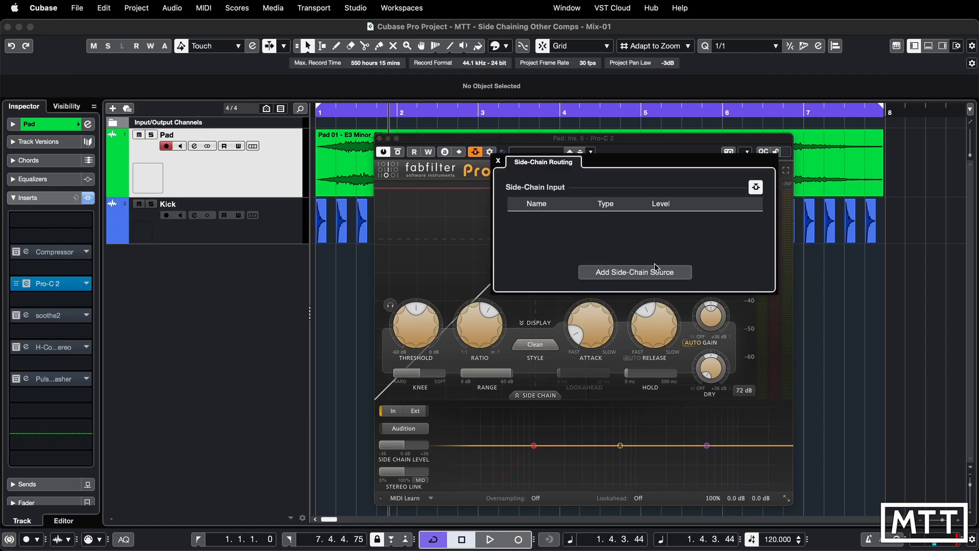
{"action": "left_click", "coordinate": [634, 272]}
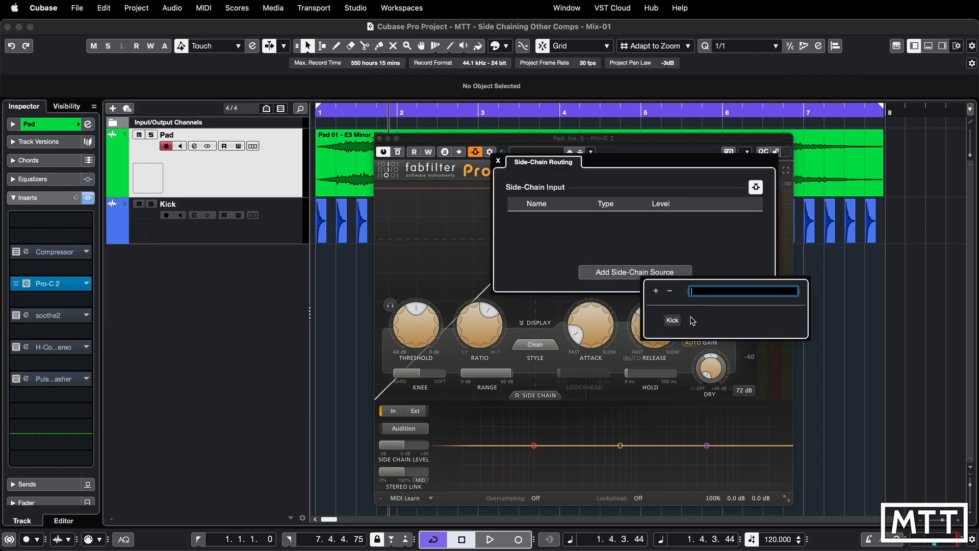
{"action": "left_click", "coordinate": [673, 320]}
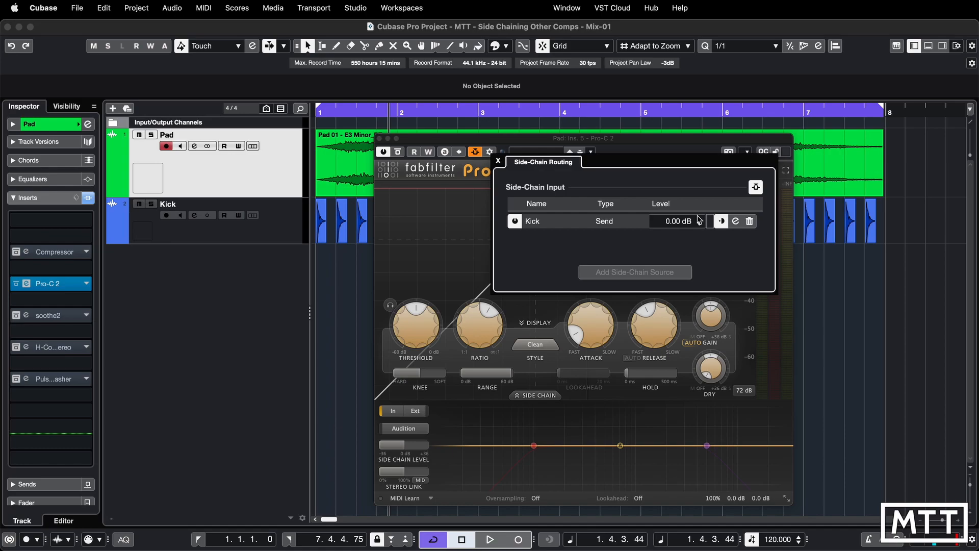
{"action": "left_click", "coordinate": [498, 162]}
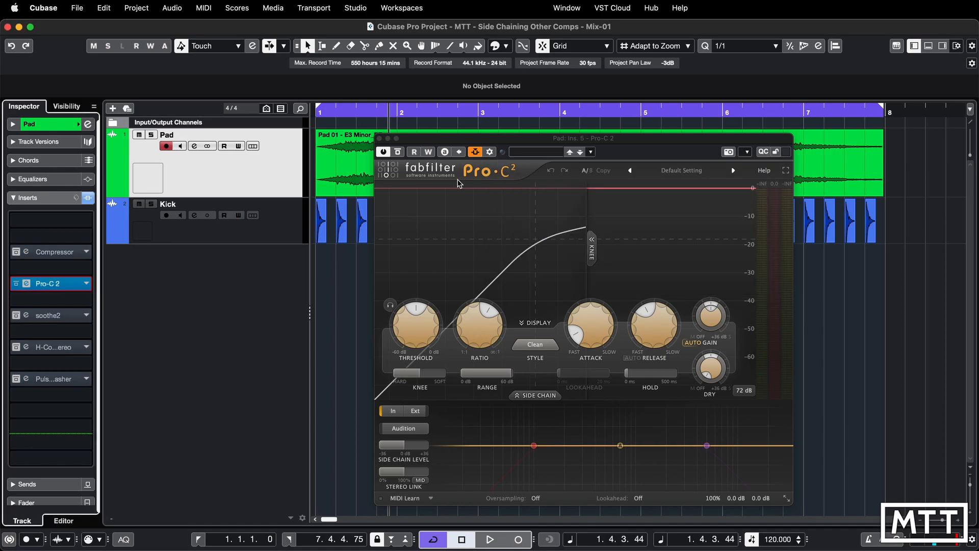
{"action": "left_click", "coordinate": [490, 539]}
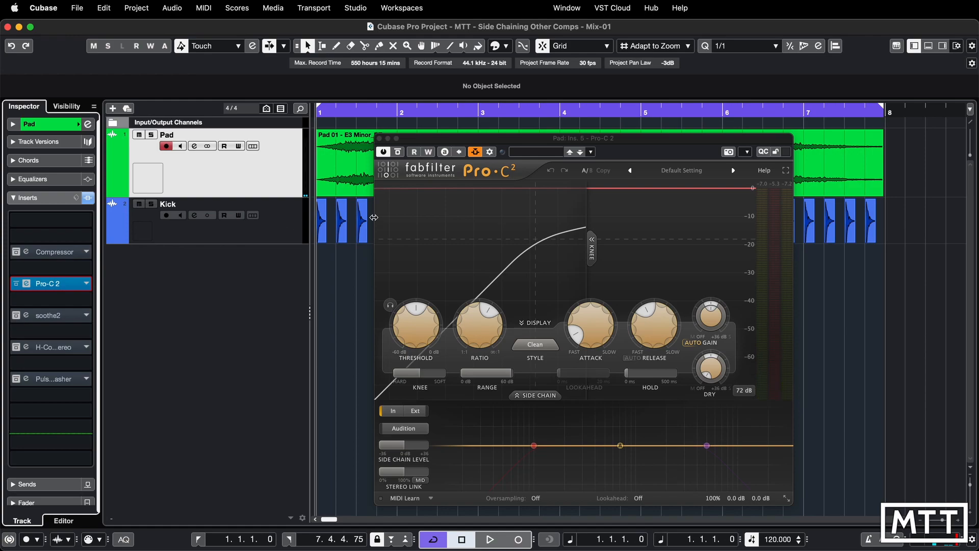
Step: Expand Pro-C 2's side-chain options panel
{"action": "left_click_drag", "start_coordinate": [403, 373], "coordinate": [425, 372]}
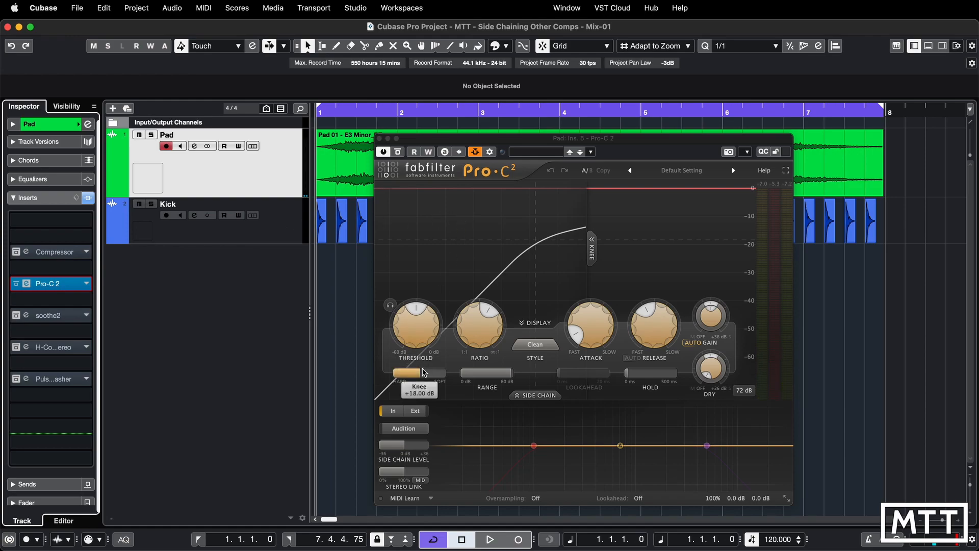
{"action": "left_click", "coordinate": [535, 395]}
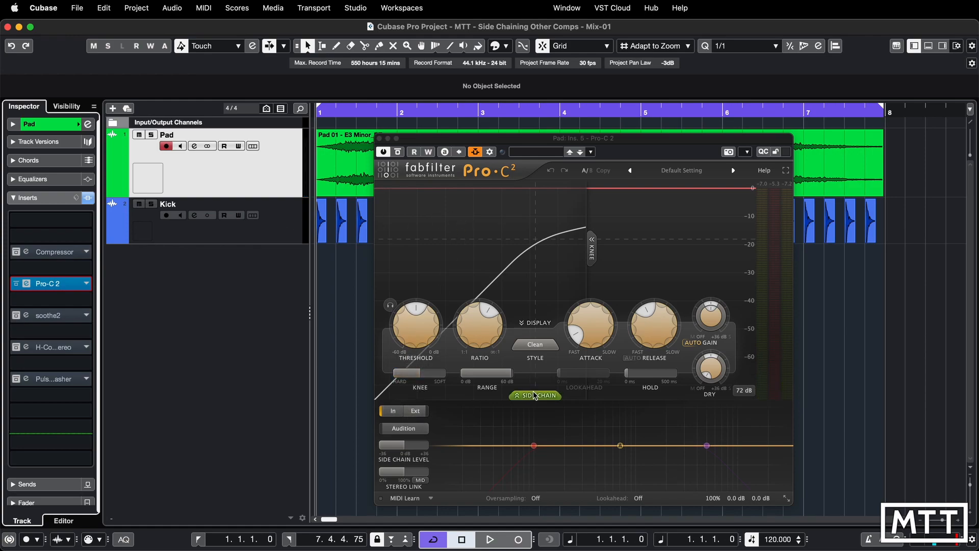
{"action": "left_click", "coordinate": [535, 395]}
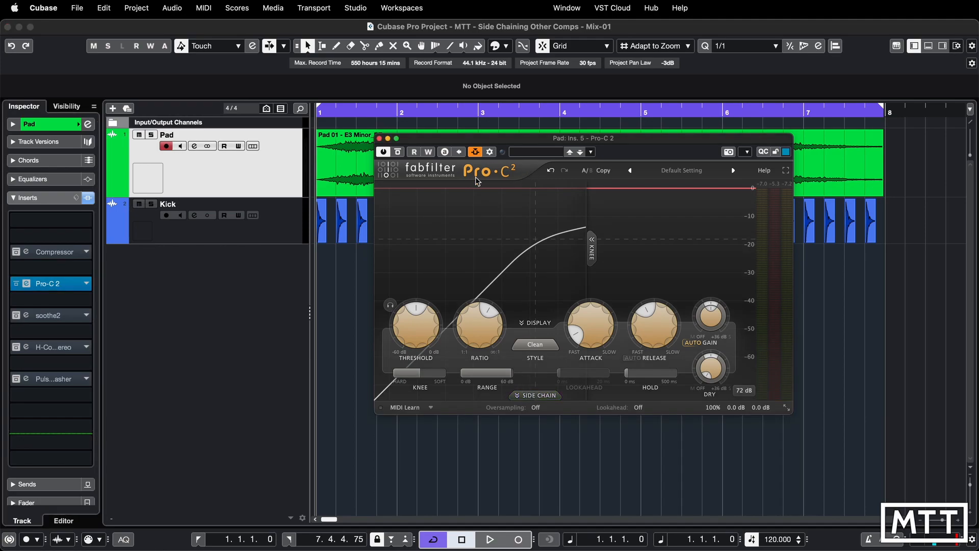
{"action": "left_click", "coordinate": [535, 395]}
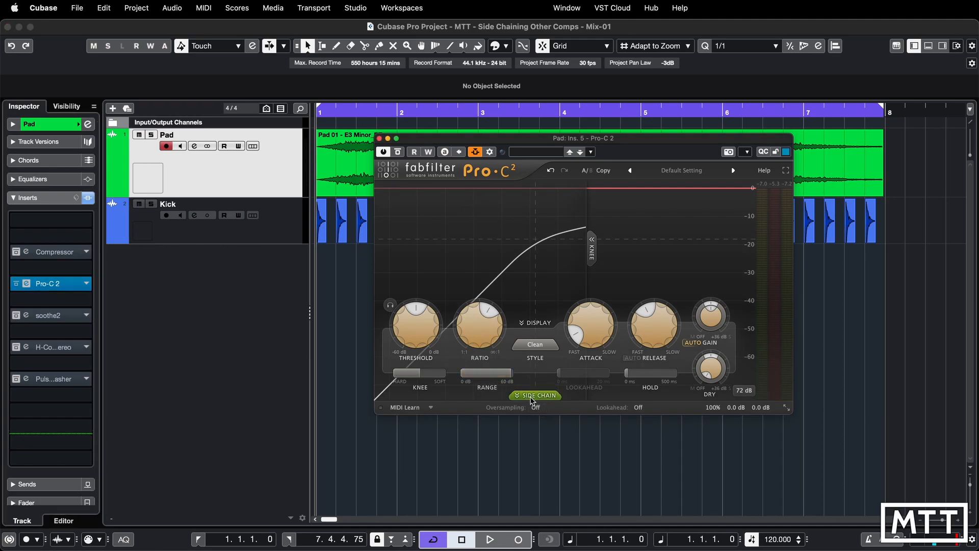
{"action": "left_click", "coordinate": [534, 395]}
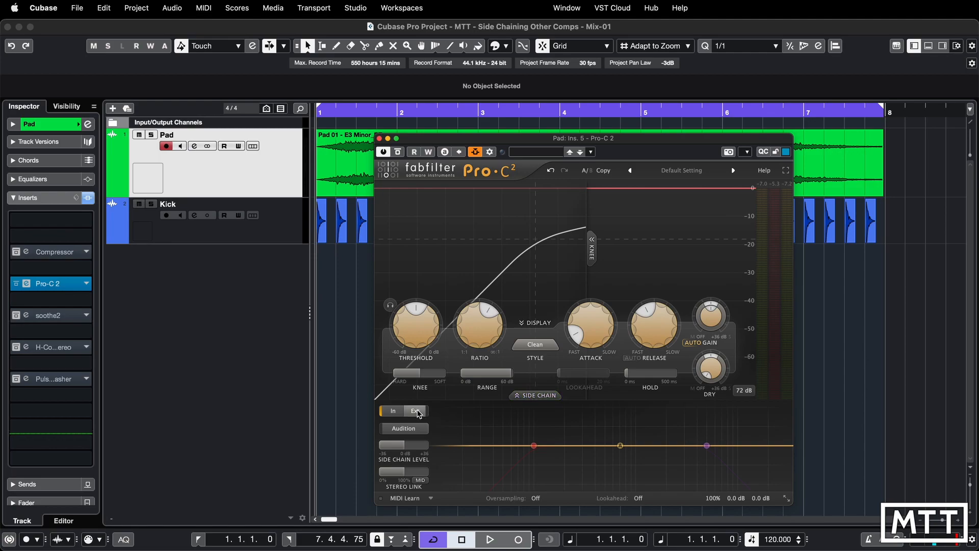
Step: Switch Pro-C 2 to external Kick side-chain detection and audition playback
{"action": "left_click", "coordinate": [414, 412]}
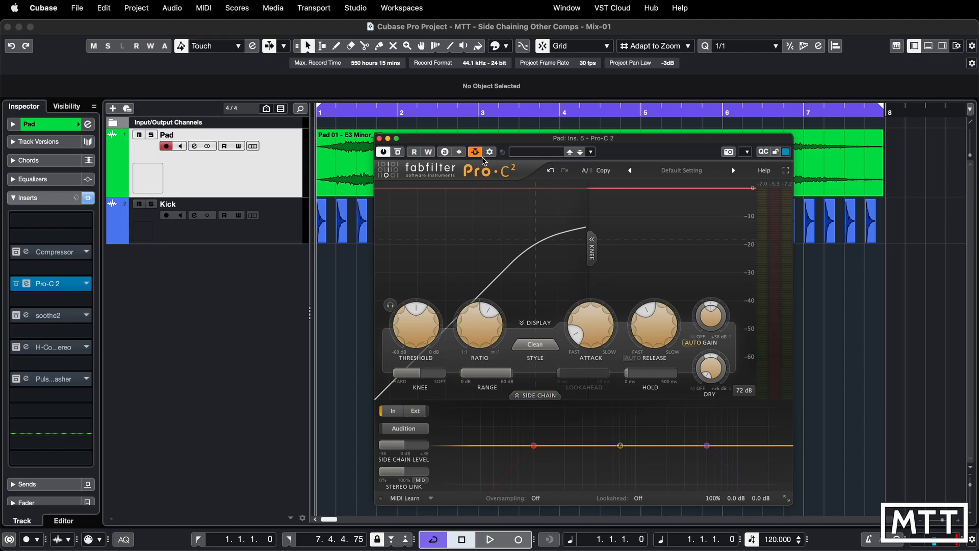
{"action": "mouse_move", "coordinate": [476, 152]}
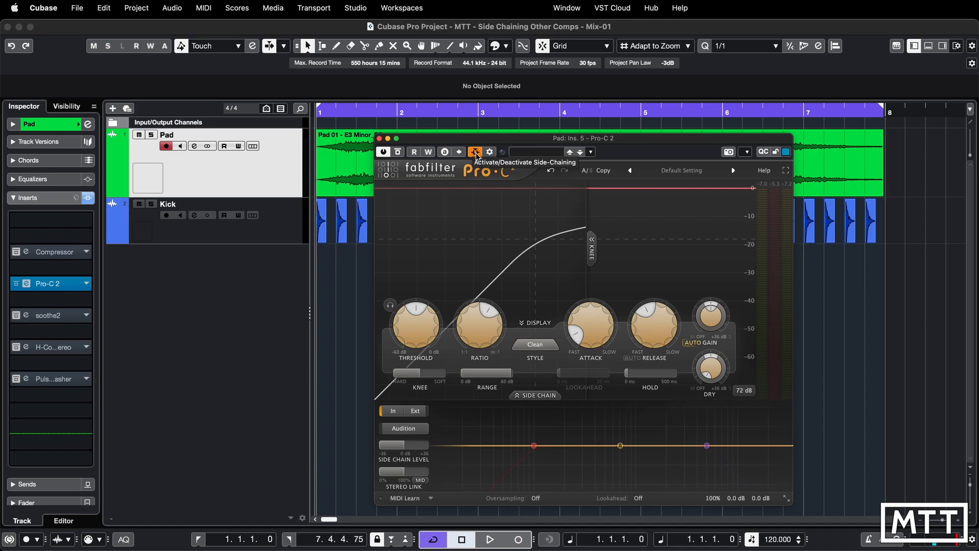
{"action": "mouse_move", "coordinate": [476, 156]}
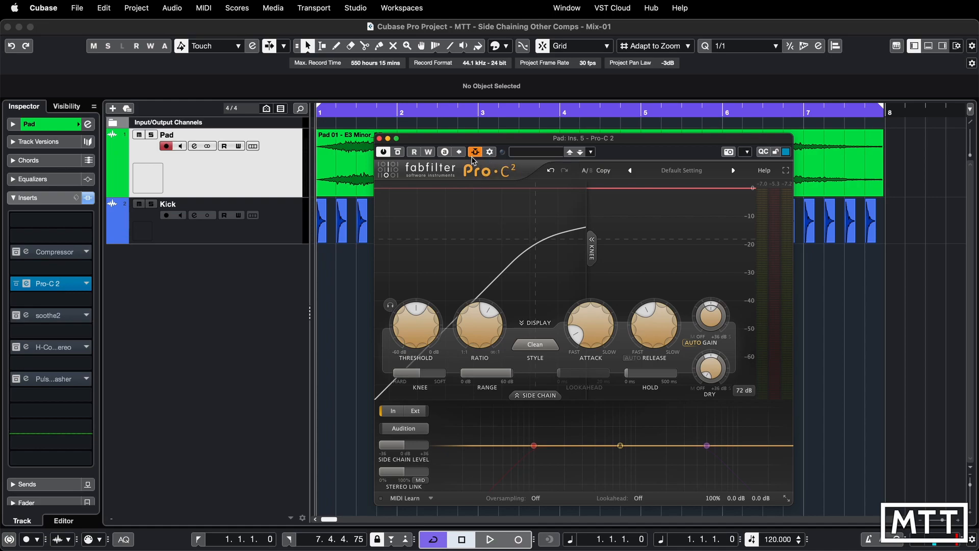
{"action": "left_click", "coordinate": [414, 410]}
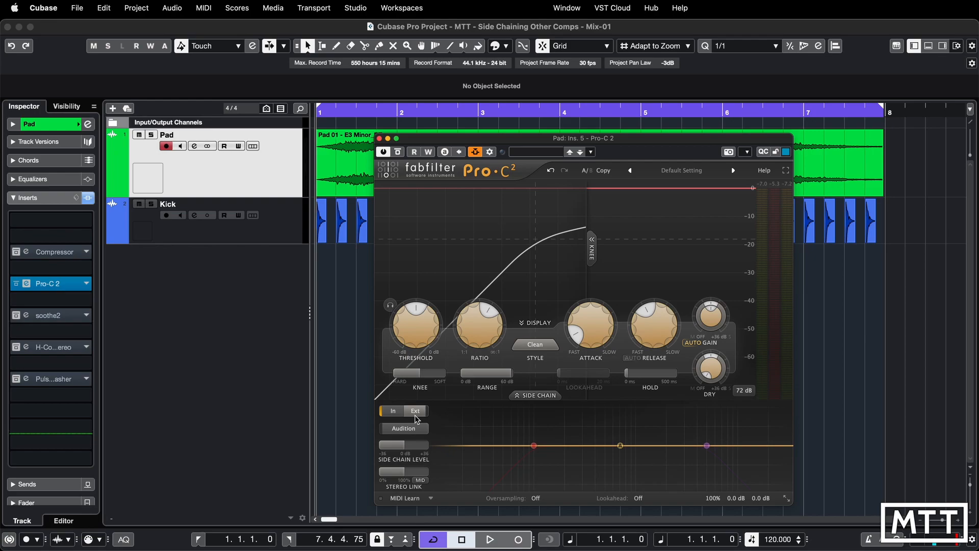
{"action": "left_click", "coordinate": [415, 411]}
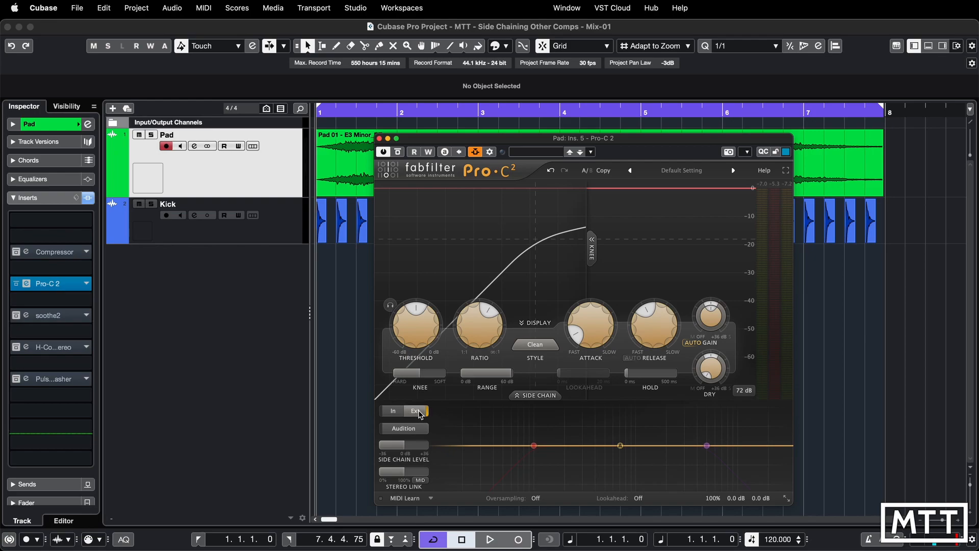
{"action": "left_click", "coordinate": [491, 539]}
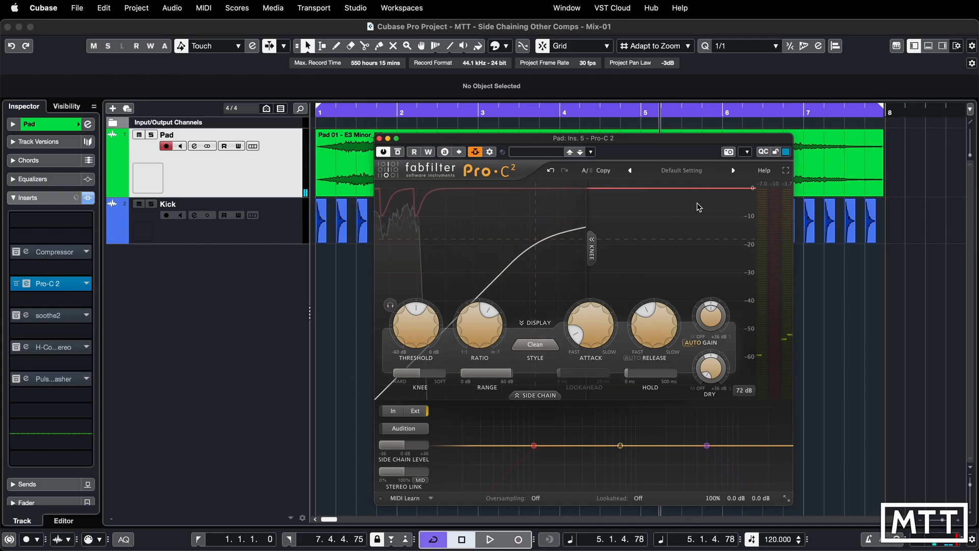
{"action": "left_click", "coordinate": [535, 395]}
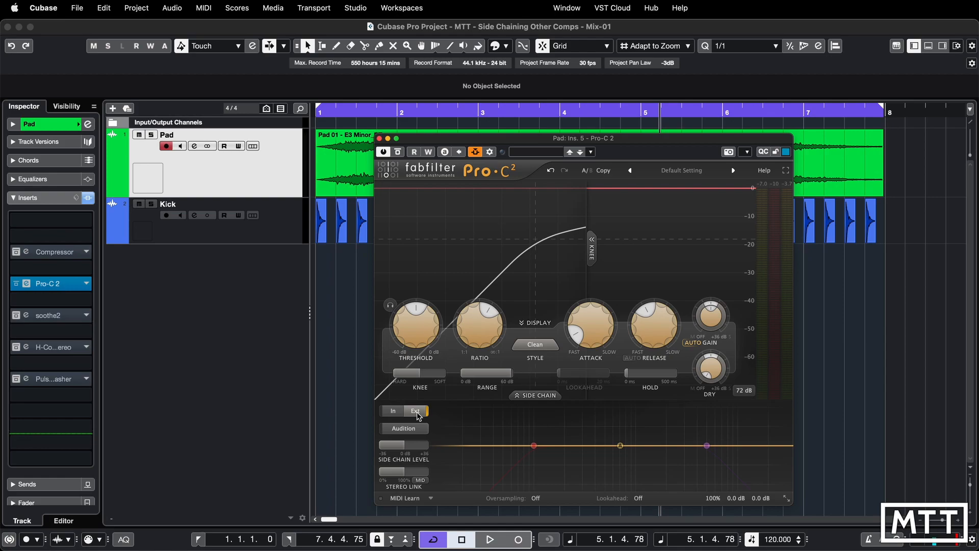
{"action": "mouse_move", "coordinate": [413, 426]}
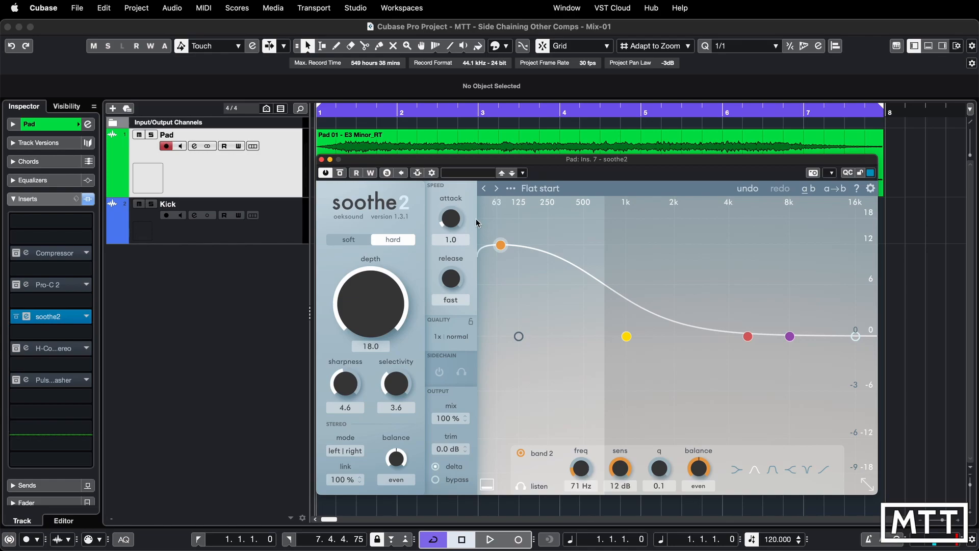
Step: Activate soothe2 side-chaining, add Kick as its source, and adjust the lowest band
{"action": "left_click", "coordinate": [416, 173]}
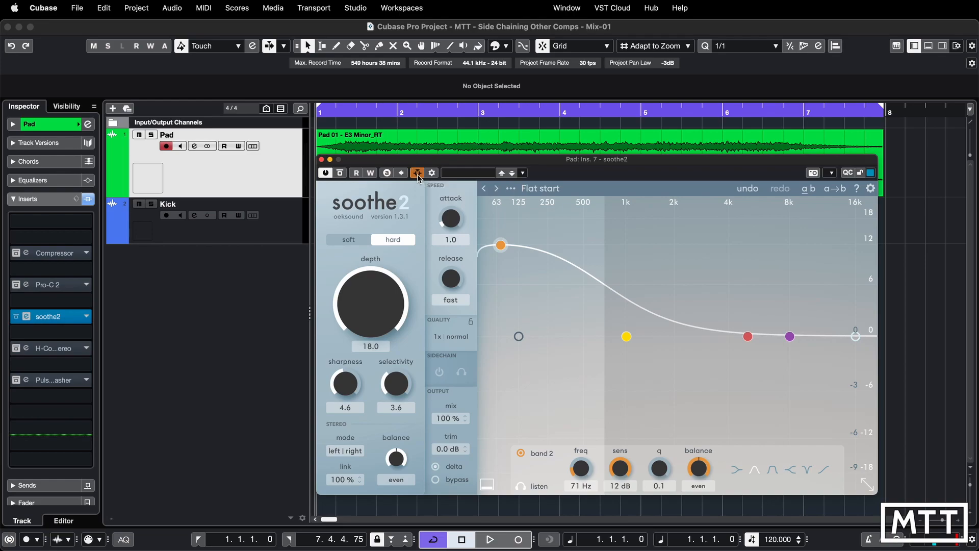
{"action": "left_click", "coordinate": [418, 172]}
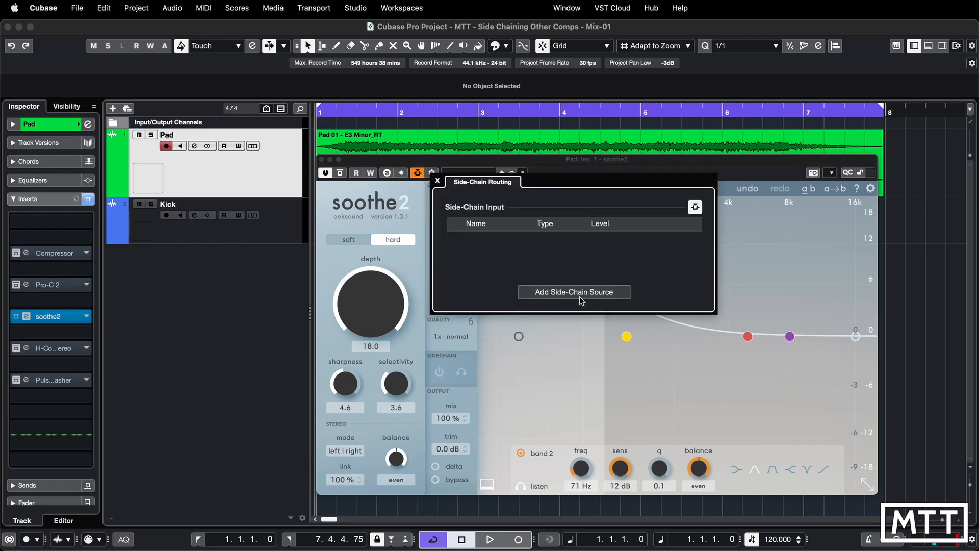
{"action": "left_click", "coordinate": [574, 292]}
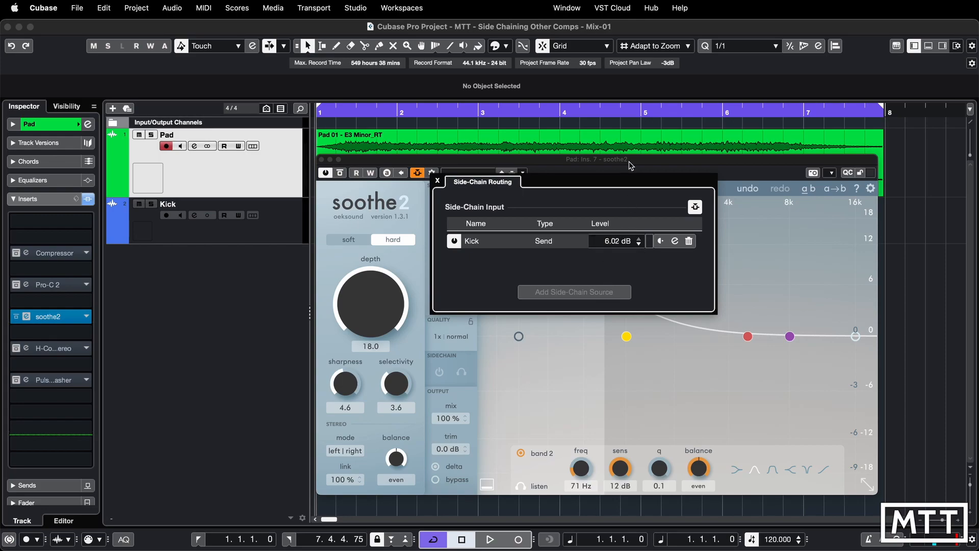
{"action": "left_click", "coordinate": [437, 180]}
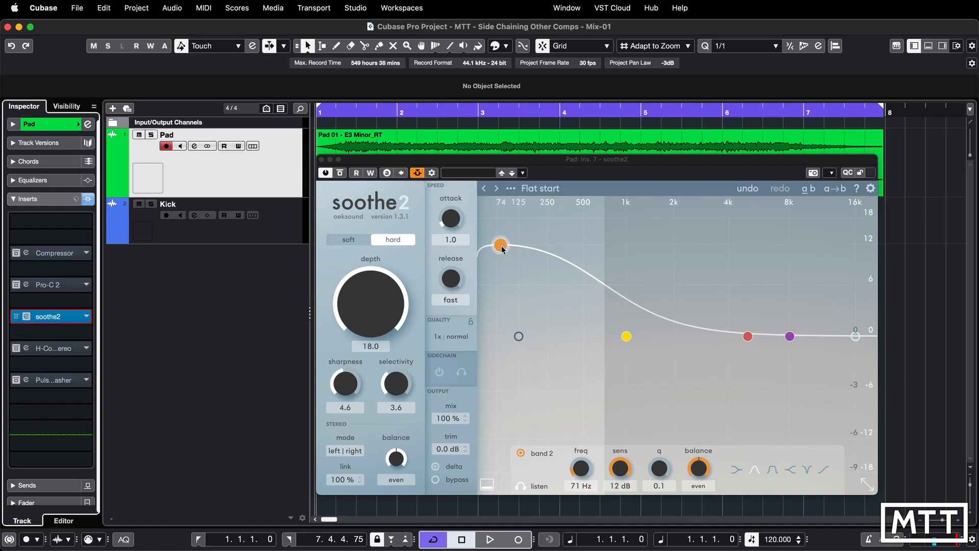
{"action": "left_click_drag", "start_coordinate": [501, 244], "coordinate": [495, 245]}
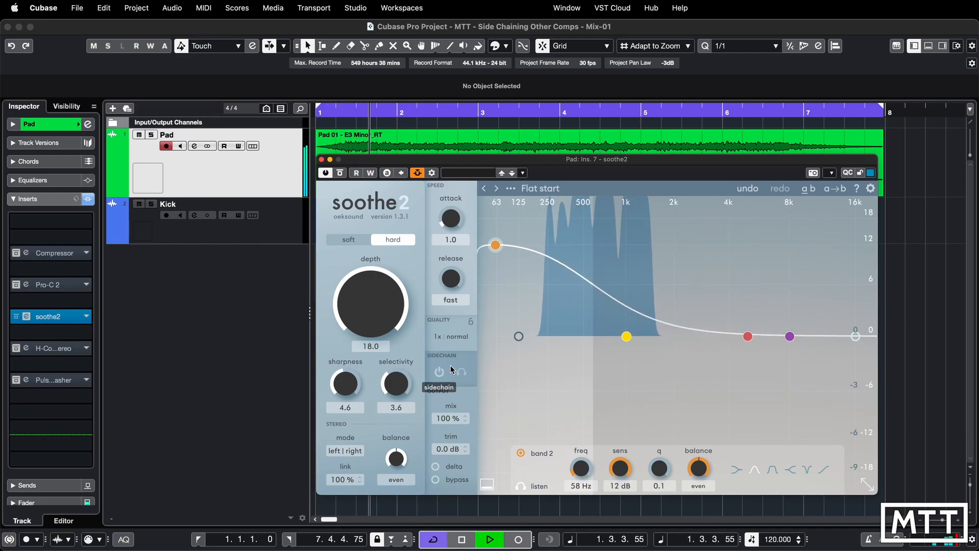
{"action": "mouse_move", "coordinate": [440, 372]}
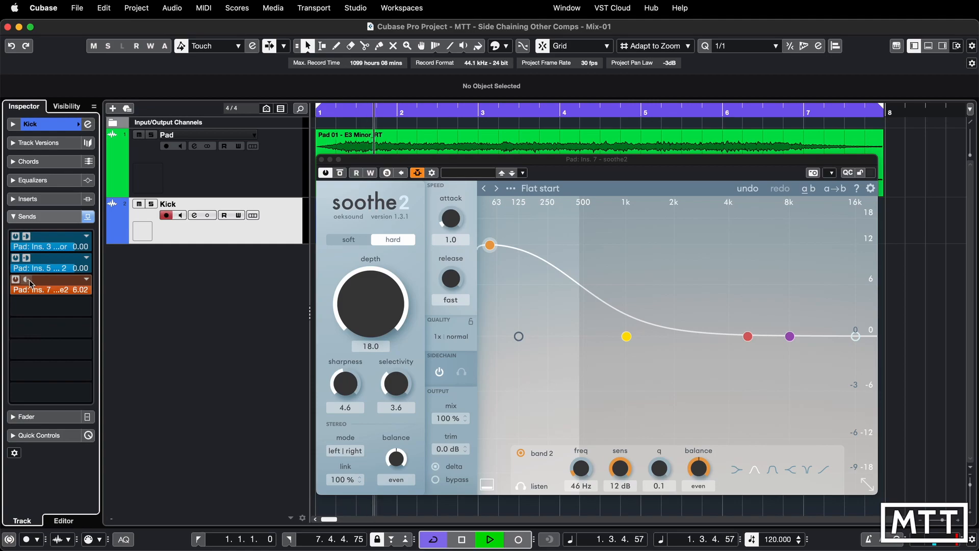
{"action": "mouse_move", "coordinate": [27, 280]}
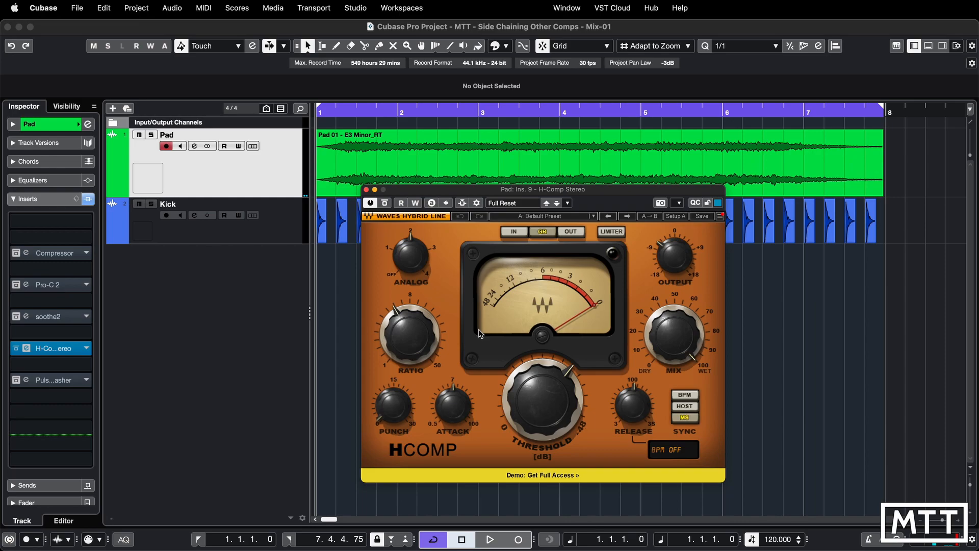
{"action": "mouse_move", "coordinate": [471, 229]}
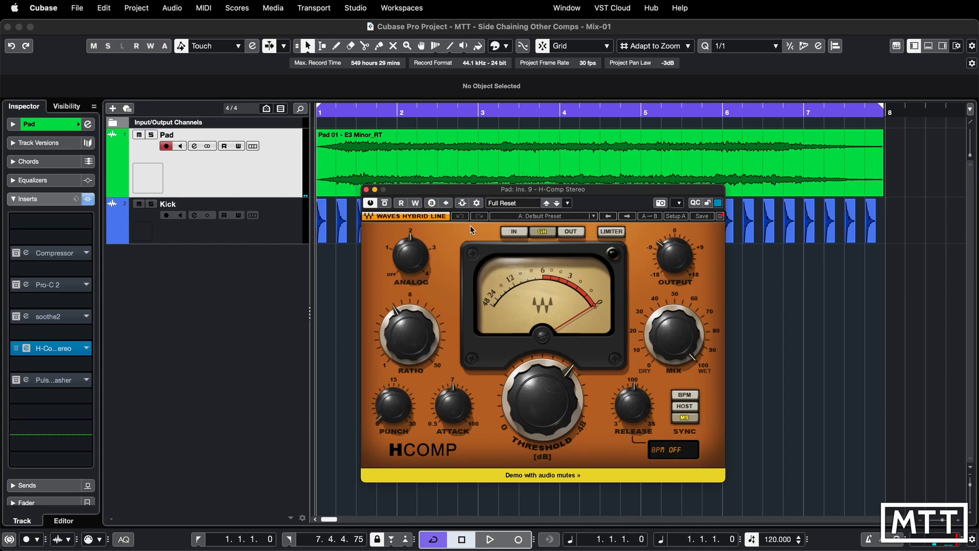
Step: Add Kick as H-Comp's side-chain source and close the H-Comp window
{"action": "left_click", "coordinate": [490, 539]}
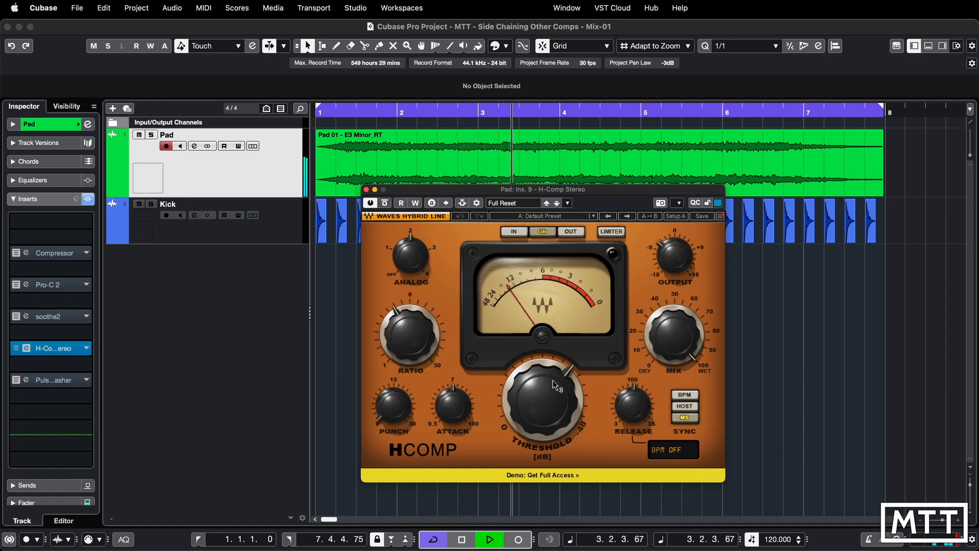
{"action": "left_click", "coordinate": [490, 540]}
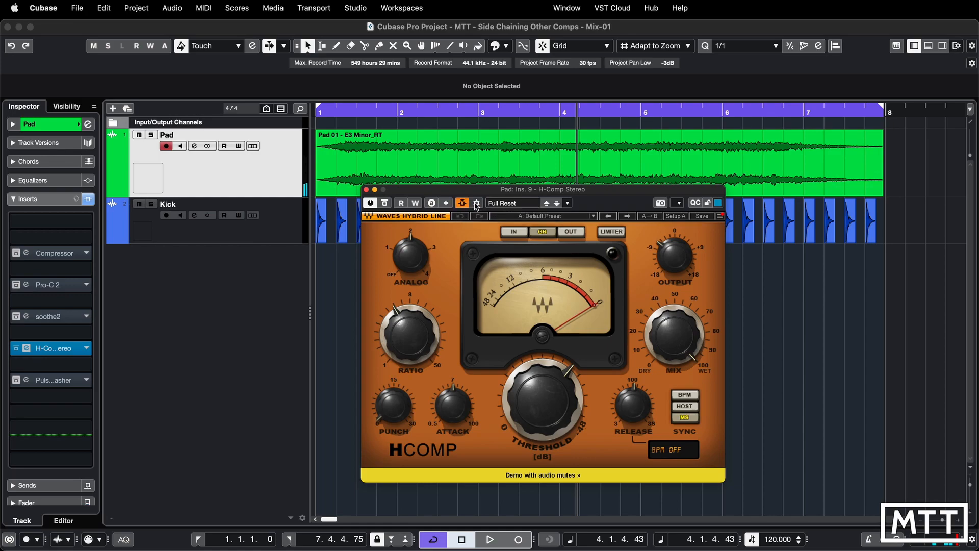
{"action": "left_click", "coordinate": [462, 203]}
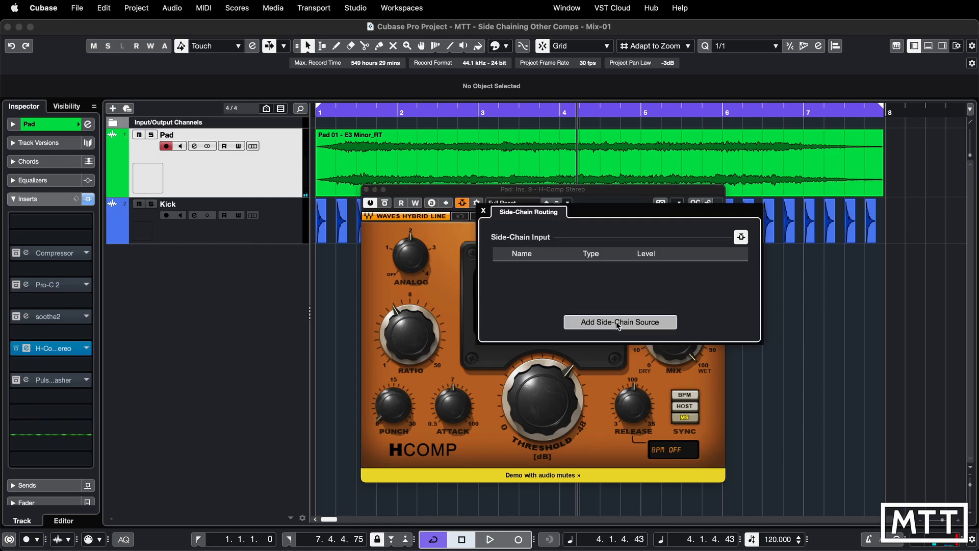
{"action": "left_click", "coordinate": [620, 322]}
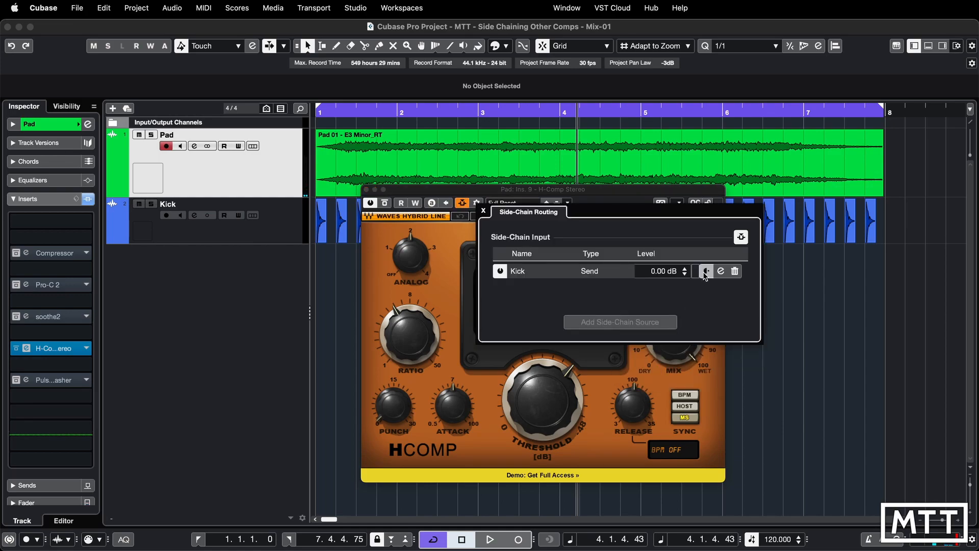
{"action": "left_click", "coordinate": [482, 211]}
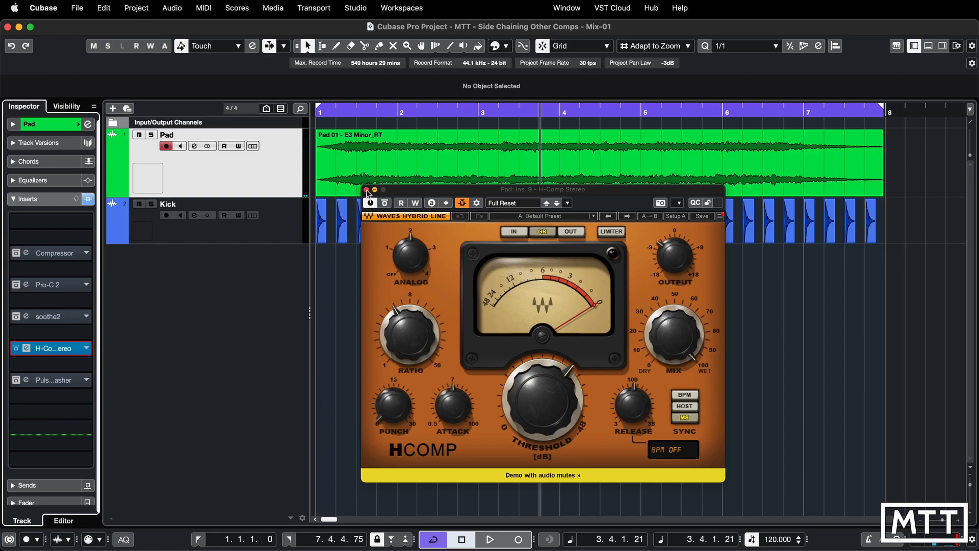
{"action": "left_click", "coordinate": [50, 380]}
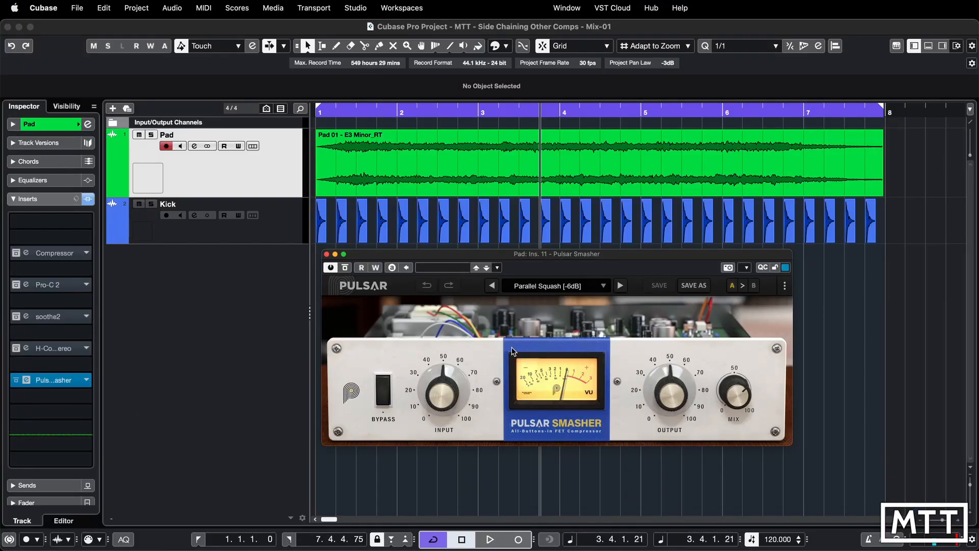
{"action": "mouse_move", "coordinate": [568, 390]}
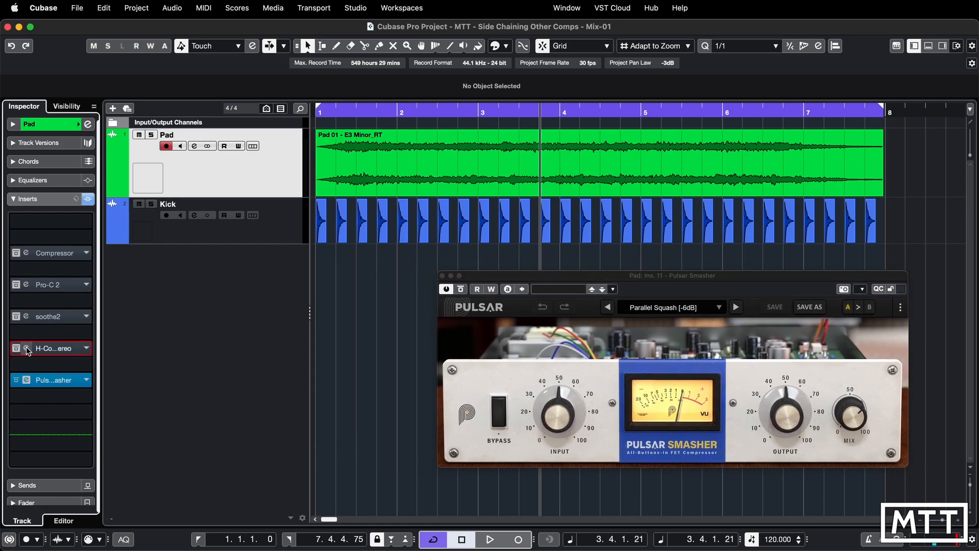
Step: Close the Pulsar Smasher plug-in window
{"action": "left_click", "coordinate": [26, 348]}
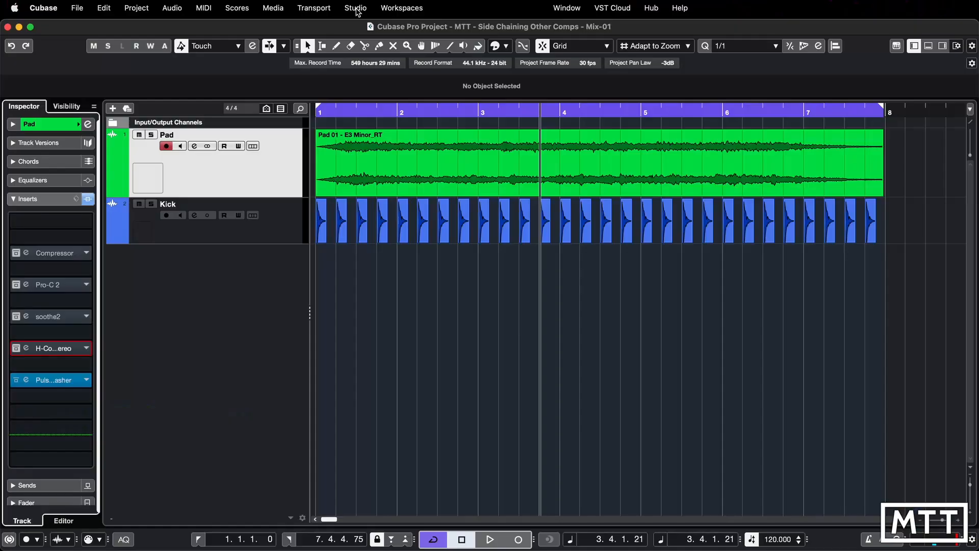
Step: Open the VST Plug-in Manager from the Studio menu
{"action": "left_click", "coordinate": [355, 7]}
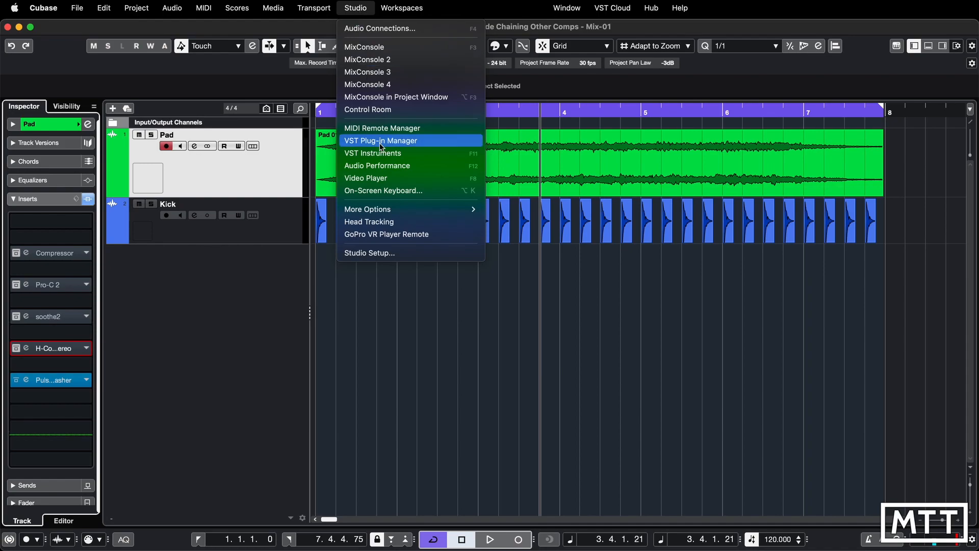
{"action": "mouse_move", "coordinate": [391, 148]}
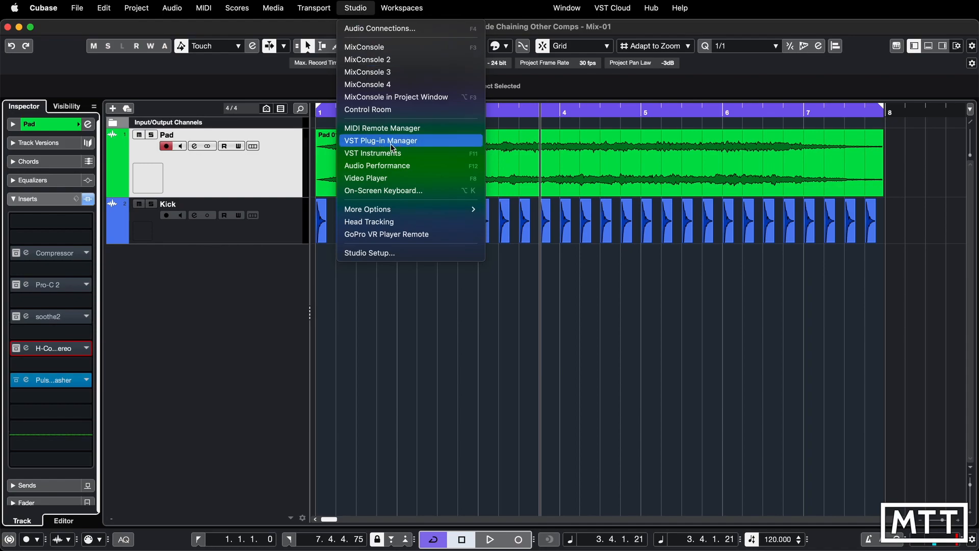
{"action": "left_click", "coordinate": [381, 141]}
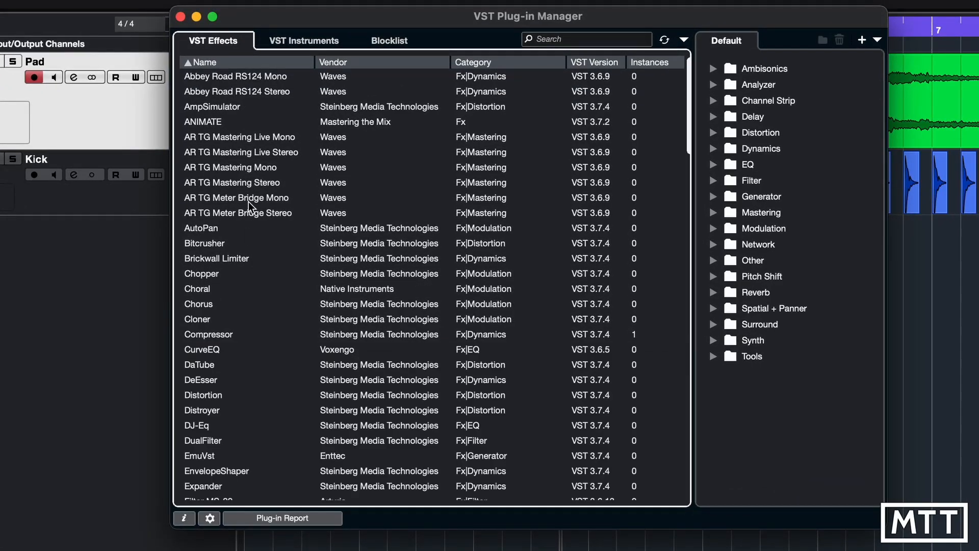
Step: Show the Plug-in Information pane and view the Abbey Road RS124 Stereo details
{"action": "left_click", "coordinate": [209, 517]}
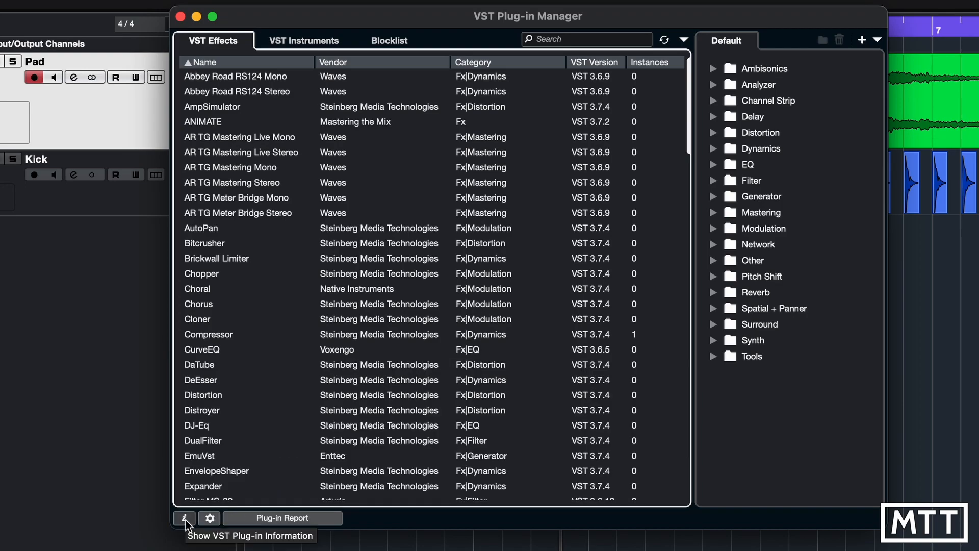
{"action": "left_click", "coordinate": [184, 518]}
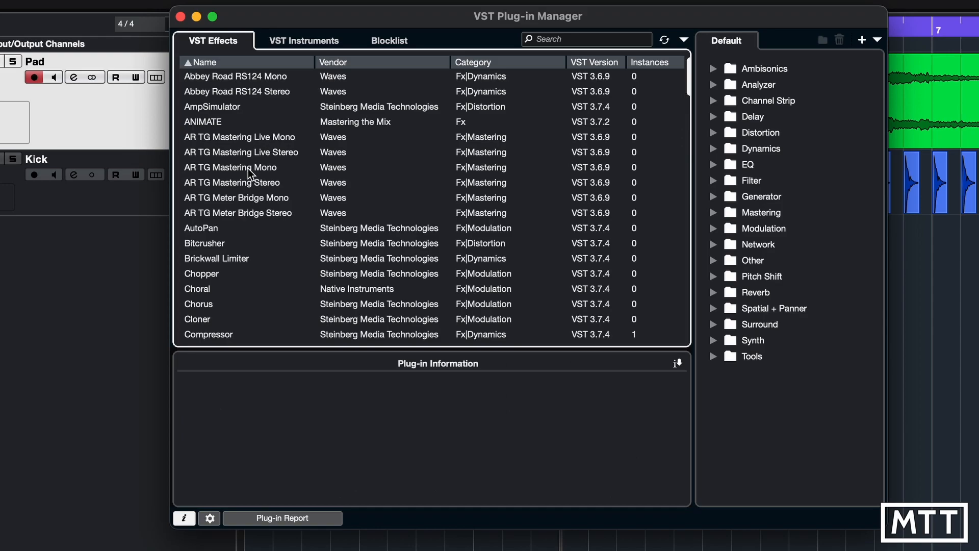
{"action": "mouse_move", "coordinate": [227, 99]}
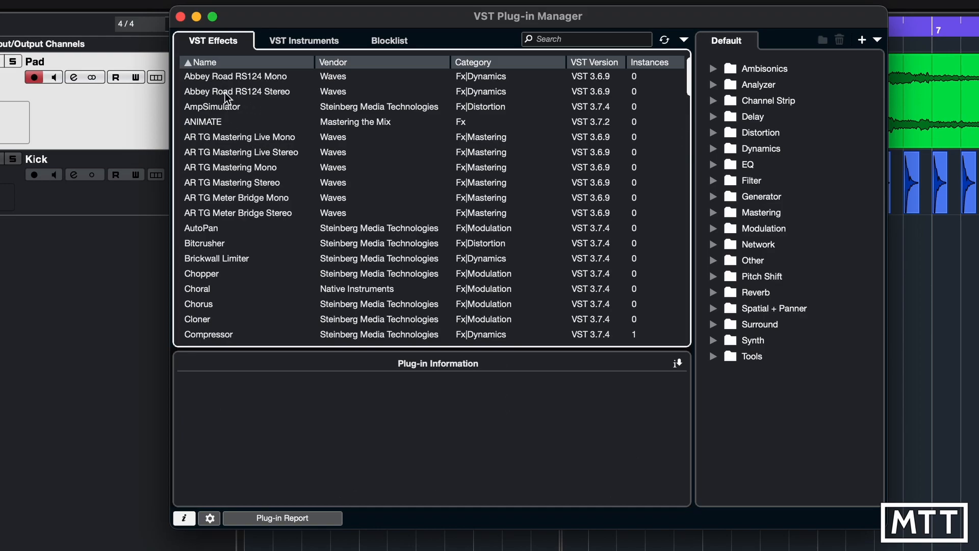
{"action": "left_click", "coordinate": [236, 91]}
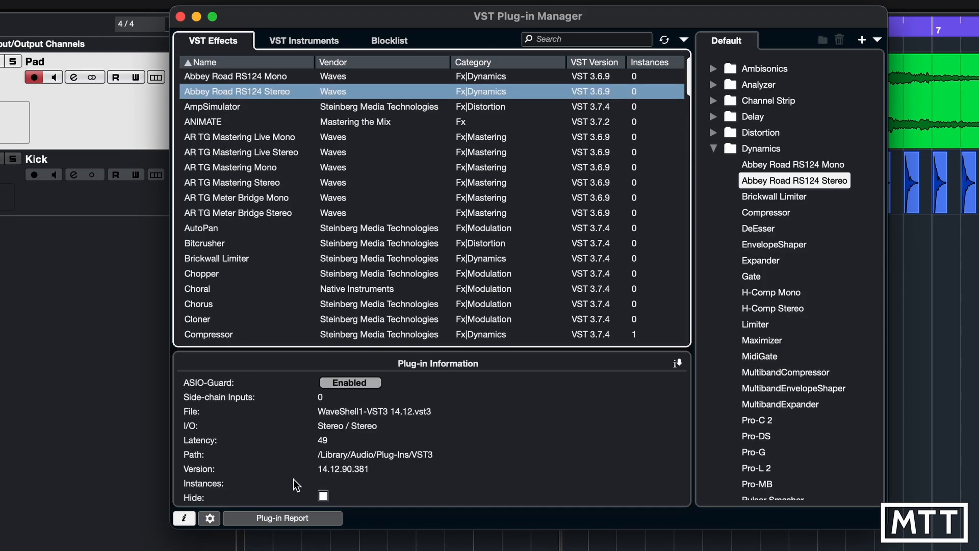
{"action": "mouse_move", "coordinate": [219, 405]}
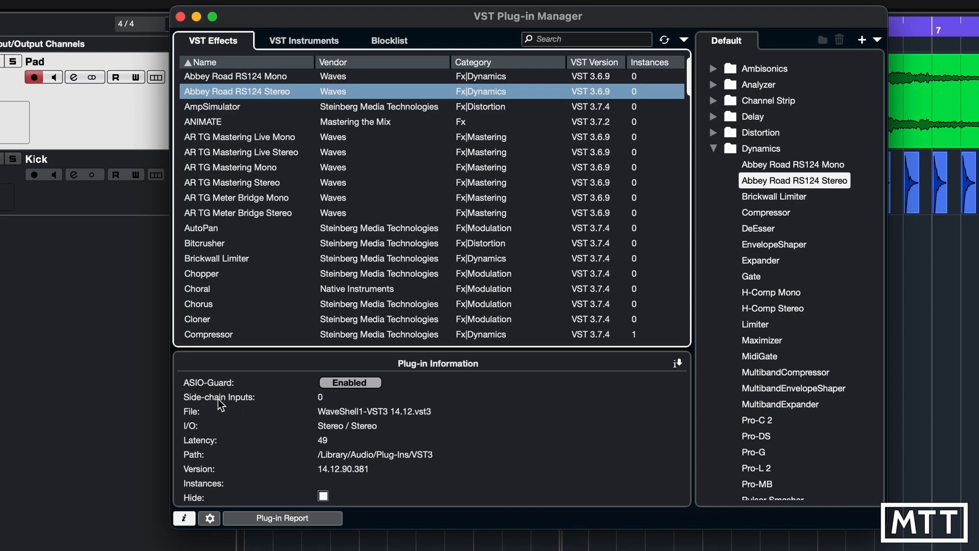
{"action": "mouse_move", "coordinate": [317, 403]}
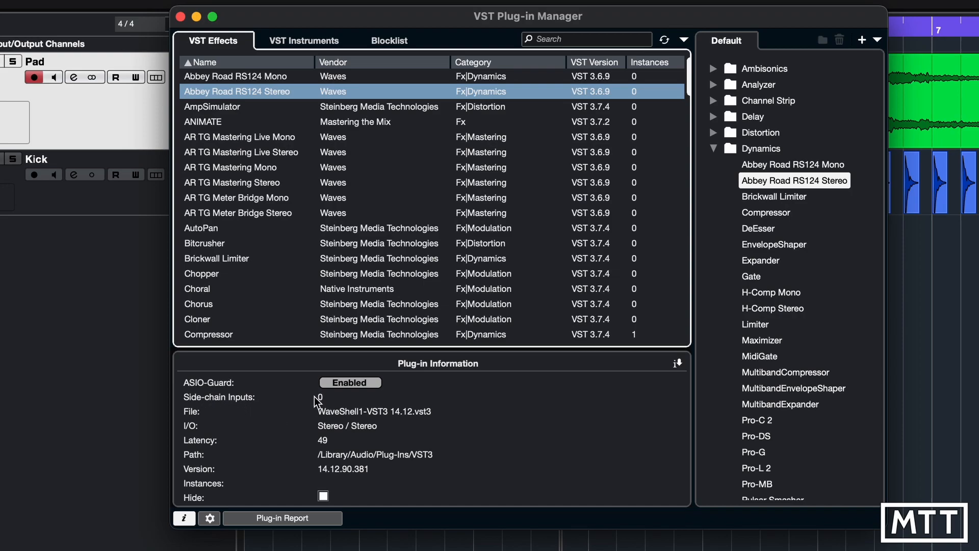
{"action": "mouse_move", "coordinate": [320, 403]}
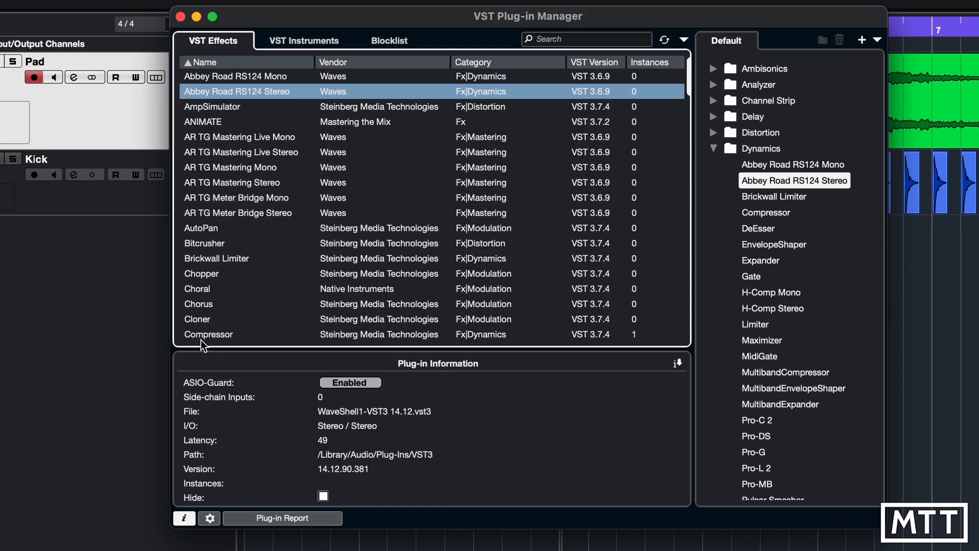
Step: Check the side-chain input counts of Compressor and Pro-C 2
{"action": "left_click", "coordinate": [208, 334]}
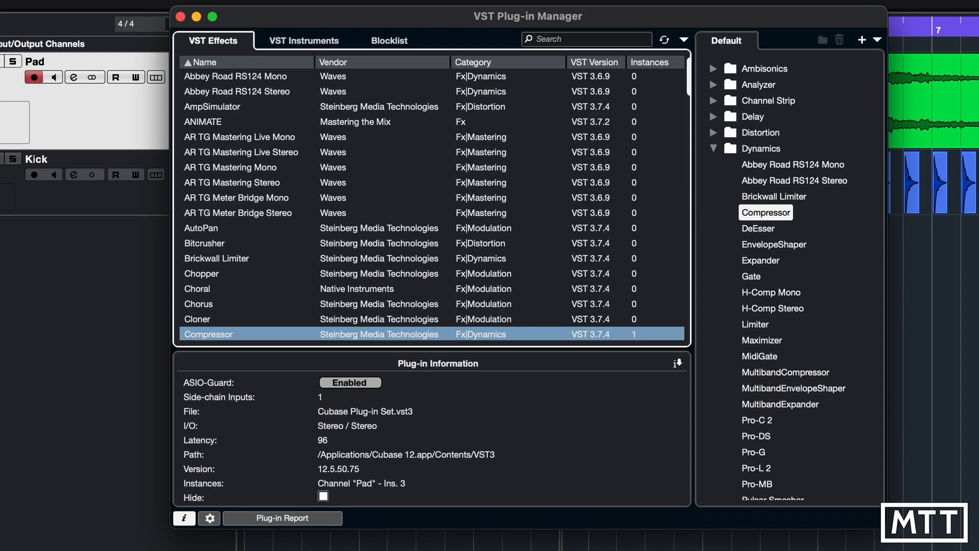
{"action": "scroll", "scroll_direction": "down", "scroll_amount": 3}
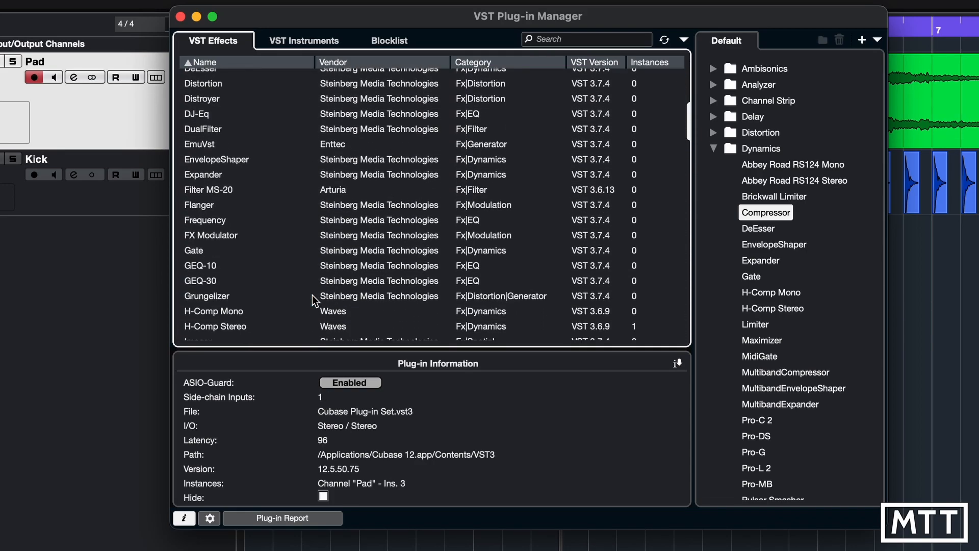
{"action": "scroll", "scroll_direction": "down", "scroll_amount": 3}
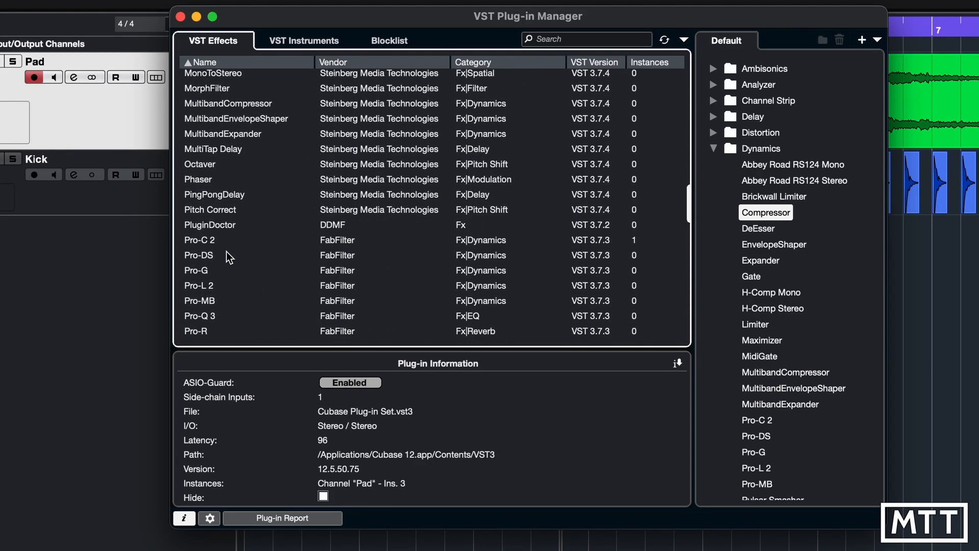
{"action": "left_click", "coordinate": [200, 240]}
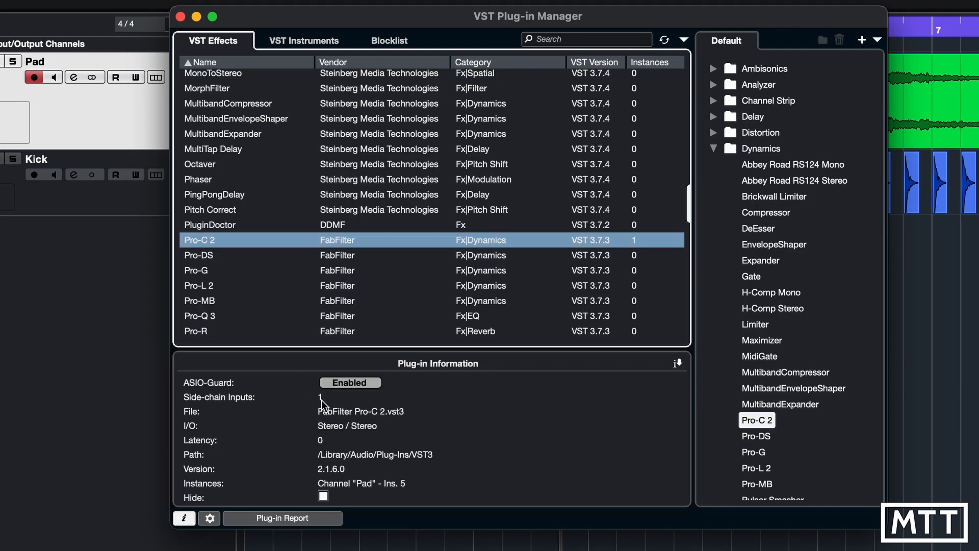
Step: Read H-Comp Stereo's side-chain inputs (one) and Pulsar Smasher's (zero)
{"action": "scroll", "scroll_direction": "down", "scroll_amount": 3}
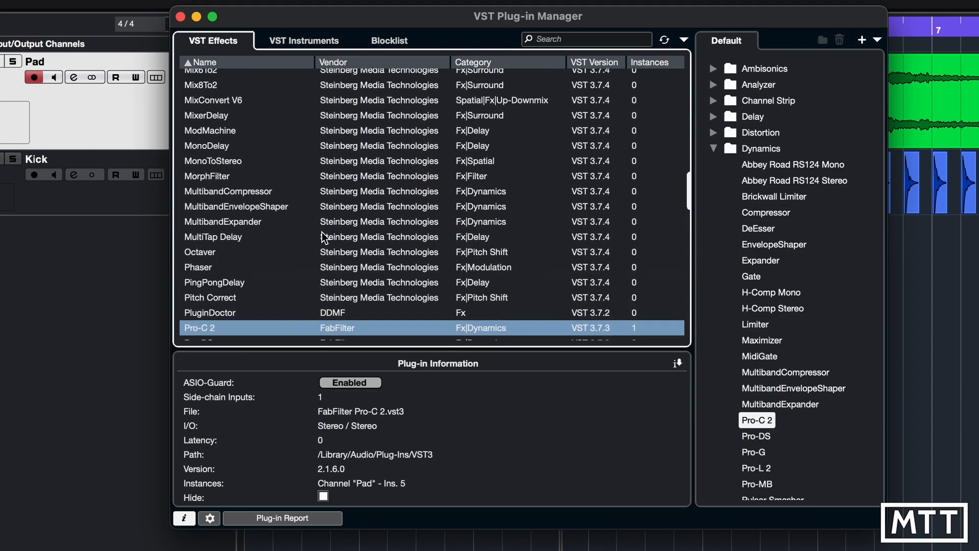
{"action": "scroll", "scroll_direction": "down", "scroll_amount": 3}
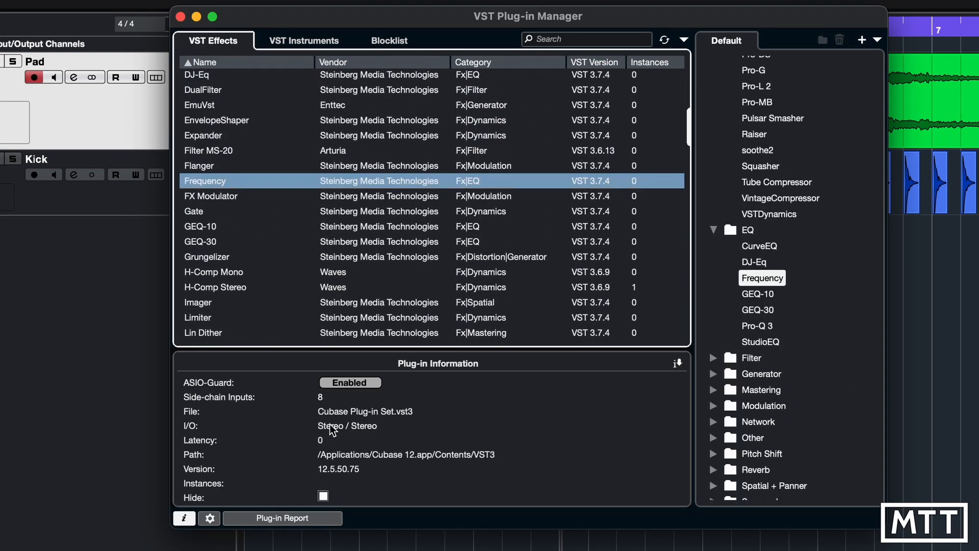
{"action": "mouse_move", "coordinate": [331, 429]}
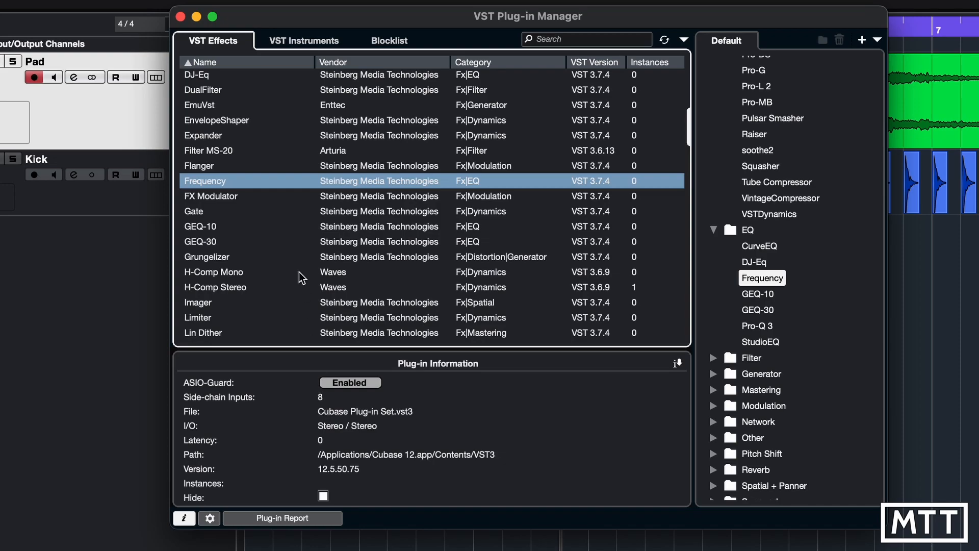
{"action": "mouse_move", "coordinate": [240, 284]}
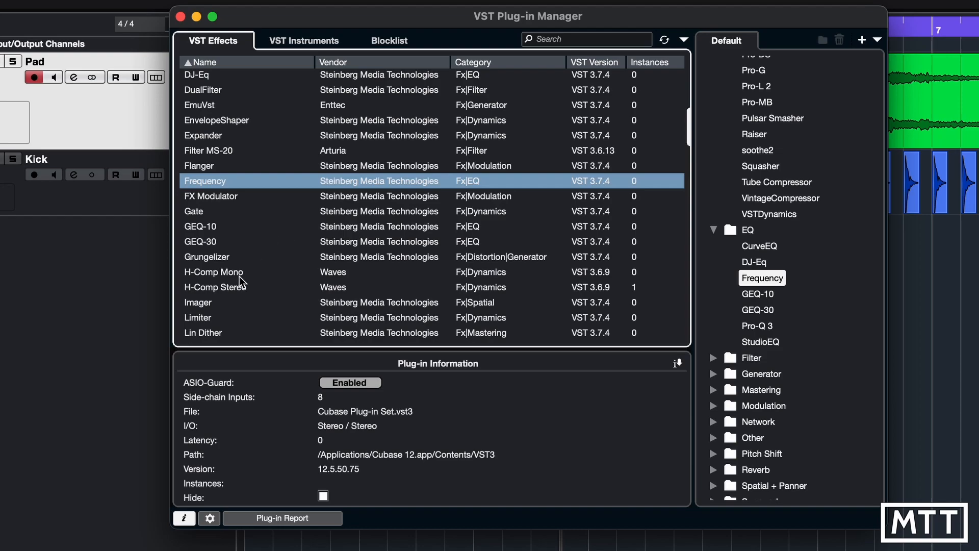
{"action": "left_click", "coordinate": [215, 287]}
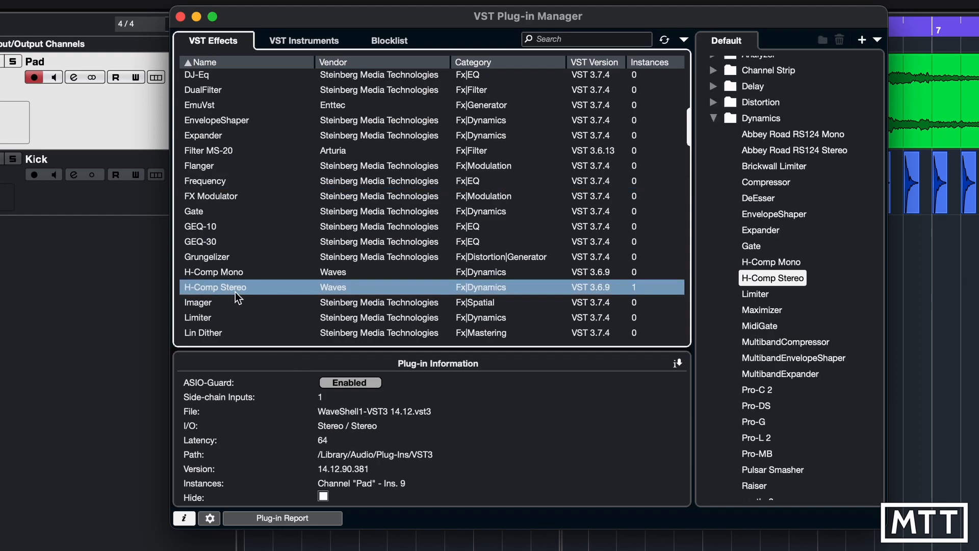
{"action": "scroll", "scroll_direction": "down", "scroll_amount": 3}
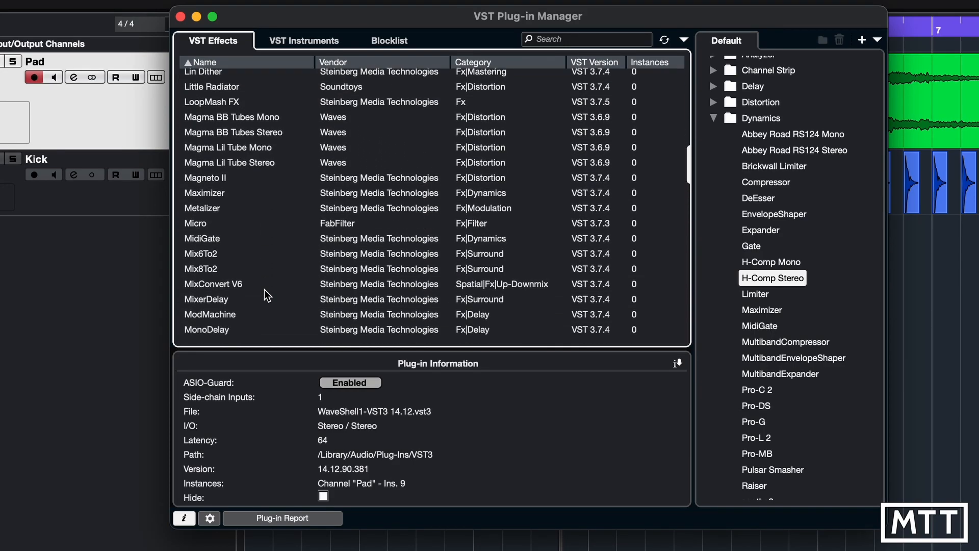
{"action": "scroll", "scroll_direction": "down", "scroll_amount": 3}
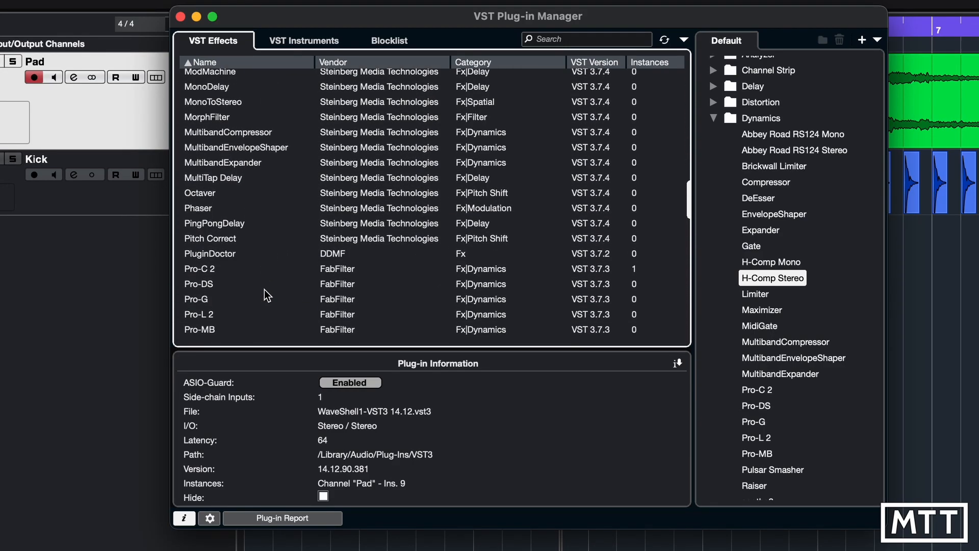
{"action": "scroll", "scroll_direction": "down", "scroll_amount": 3}
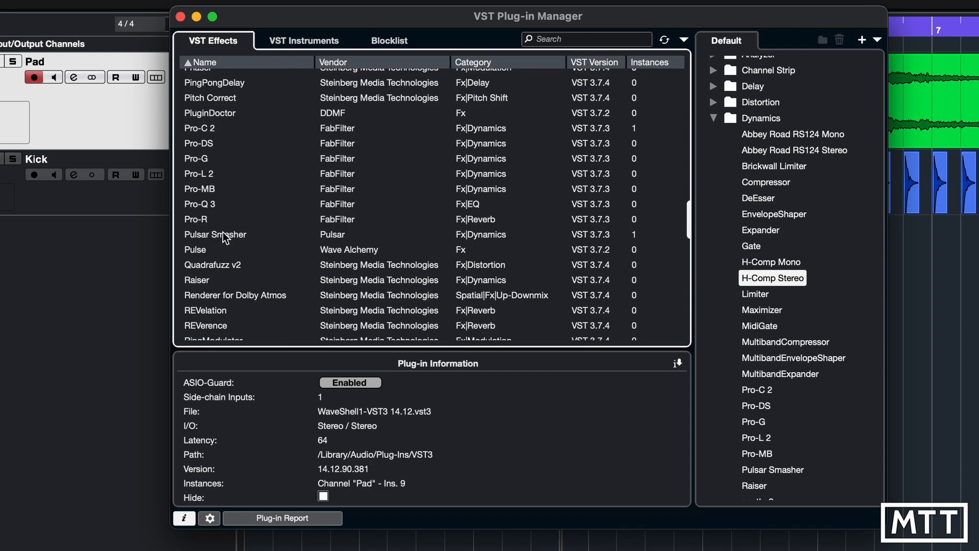
{"action": "left_click", "coordinate": [214, 234]}
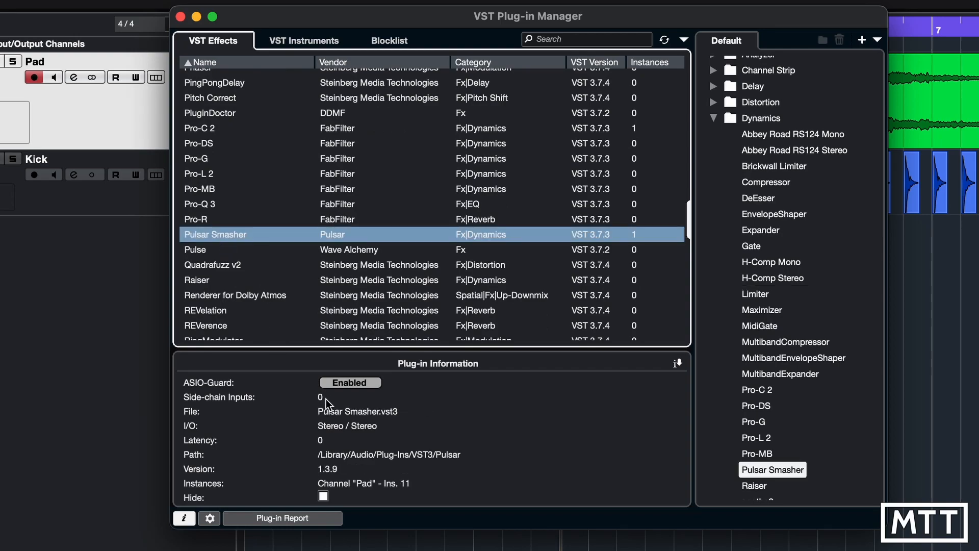
{"action": "mouse_move", "coordinate": [326, 404]}
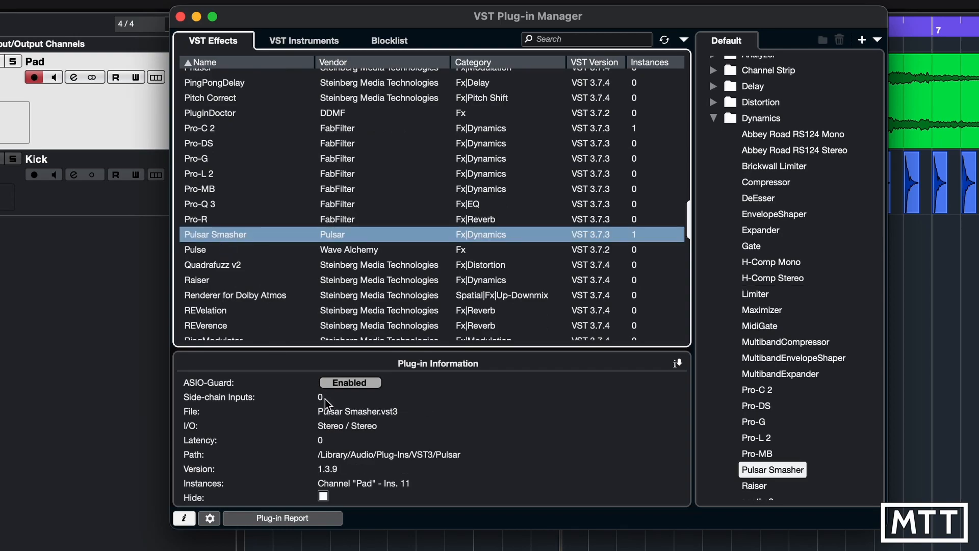